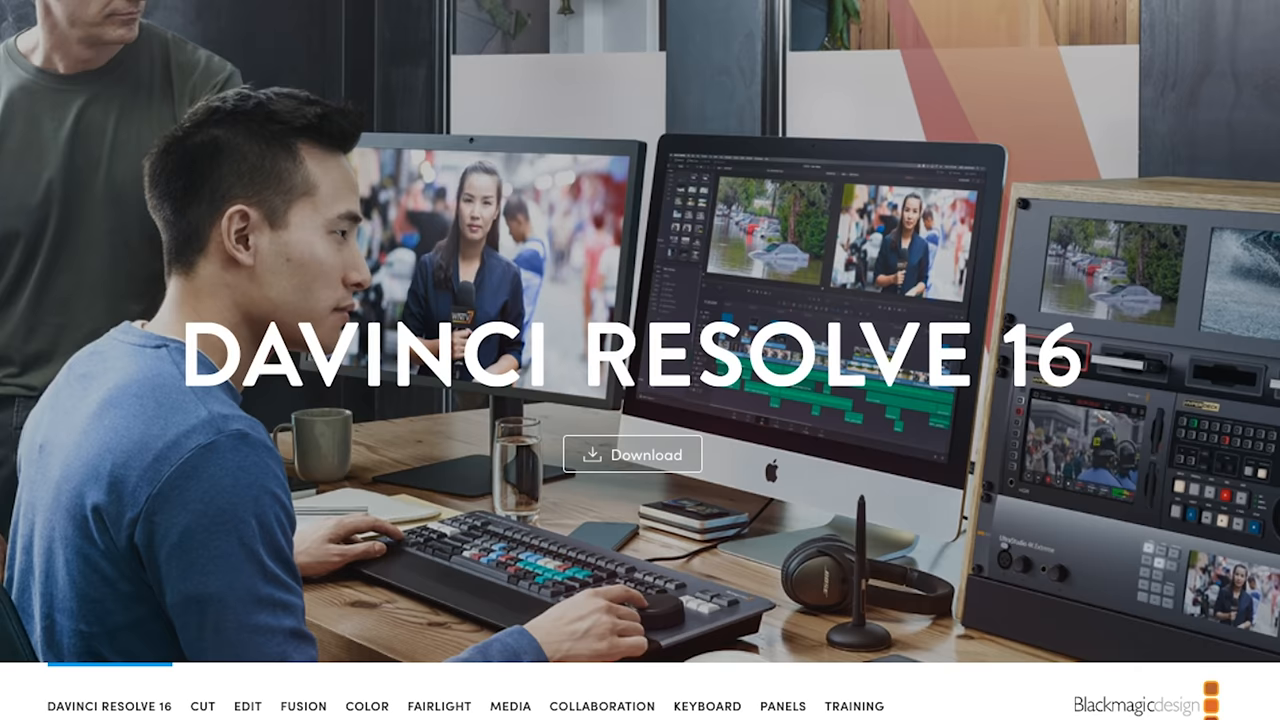
- Create a new DaVinci Resolve project named 'Transcode' from the Project Manager
scroll(down, 3)
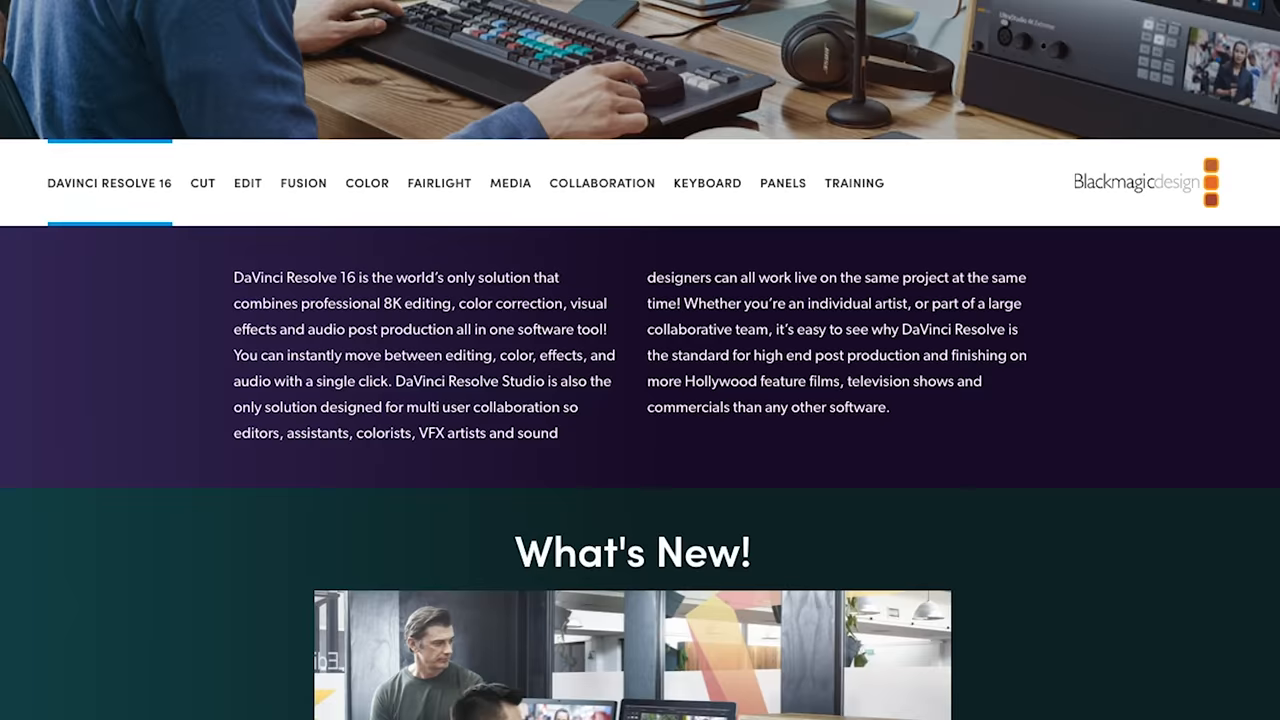
scroll(down, 3)
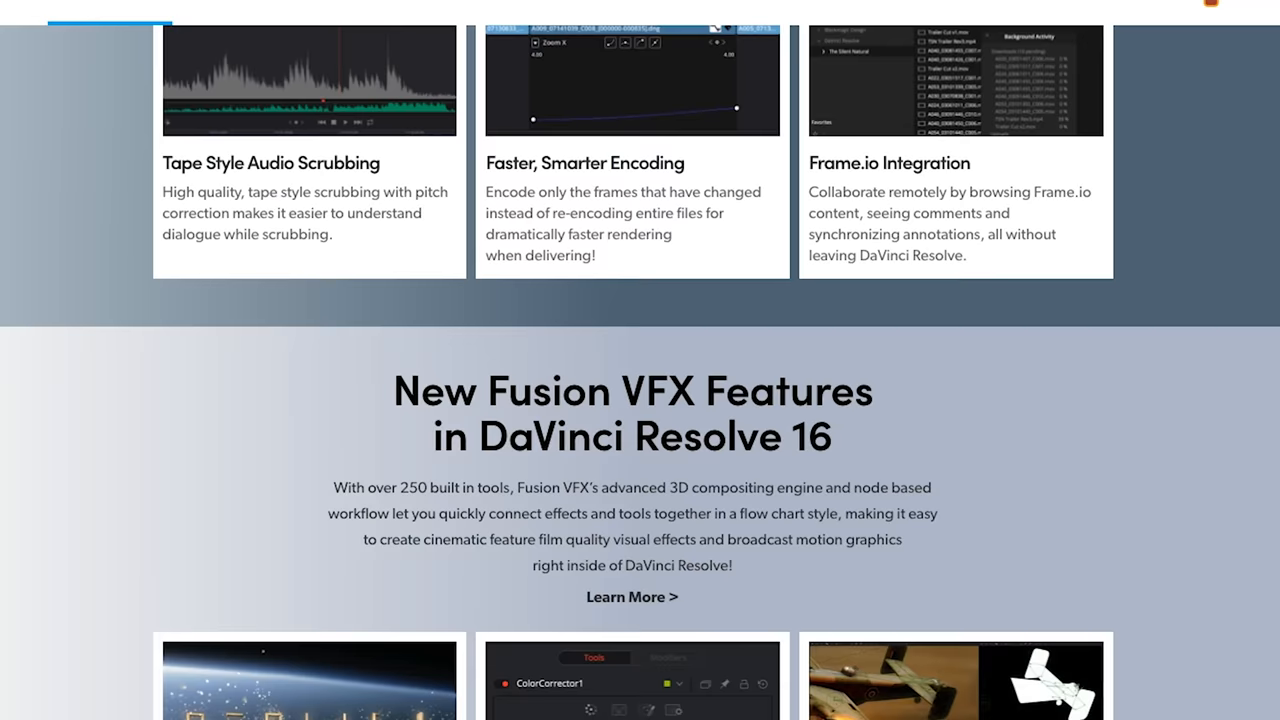
scroll(down, 3)
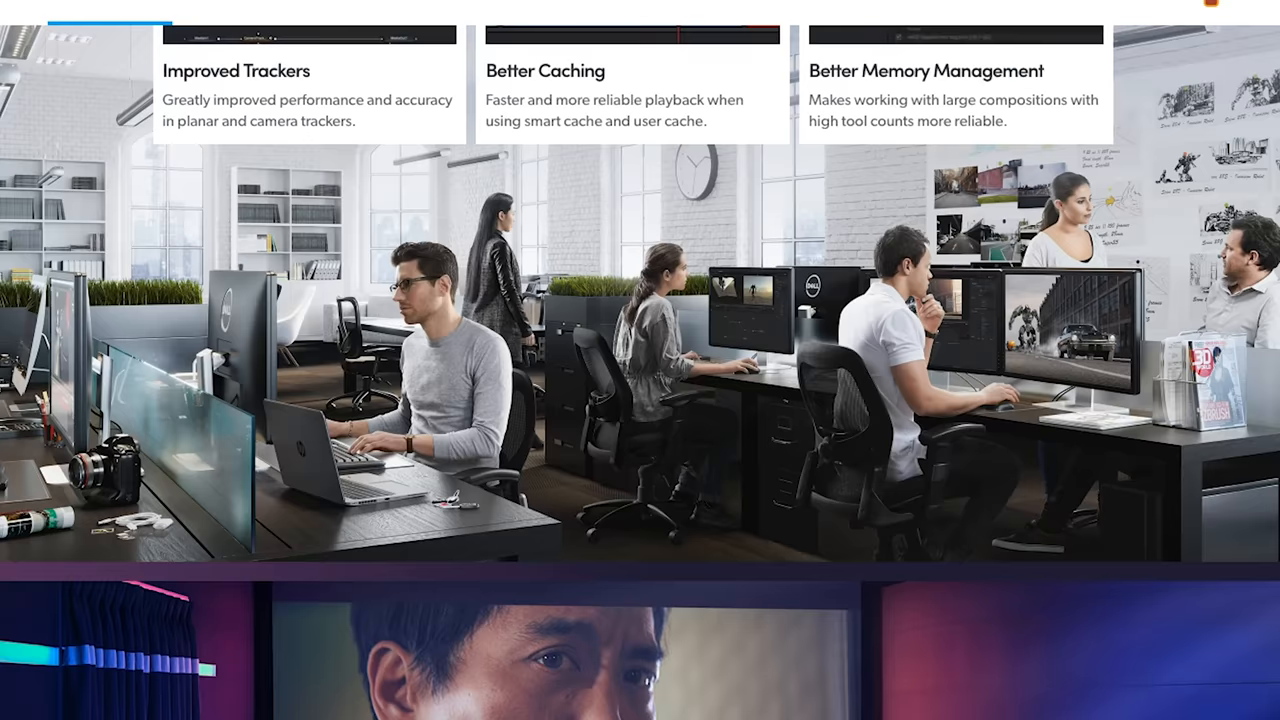
scroll(down, 3)
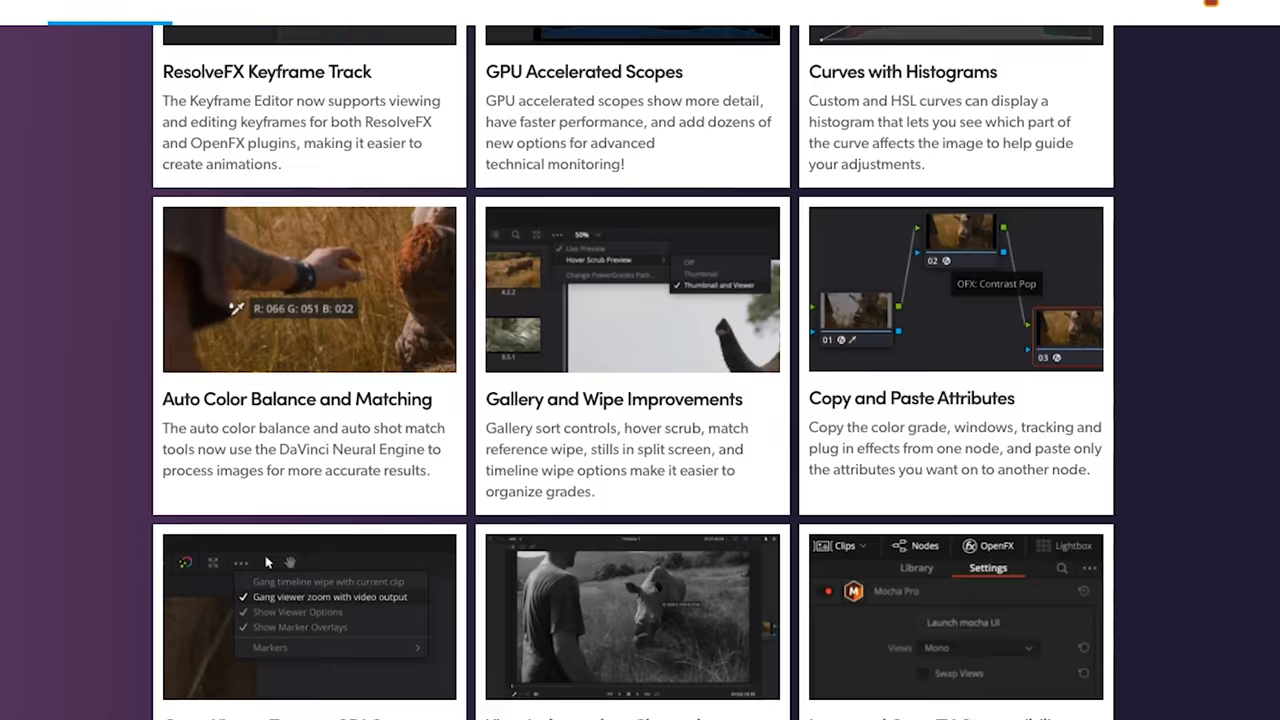
scroll(down, 3)
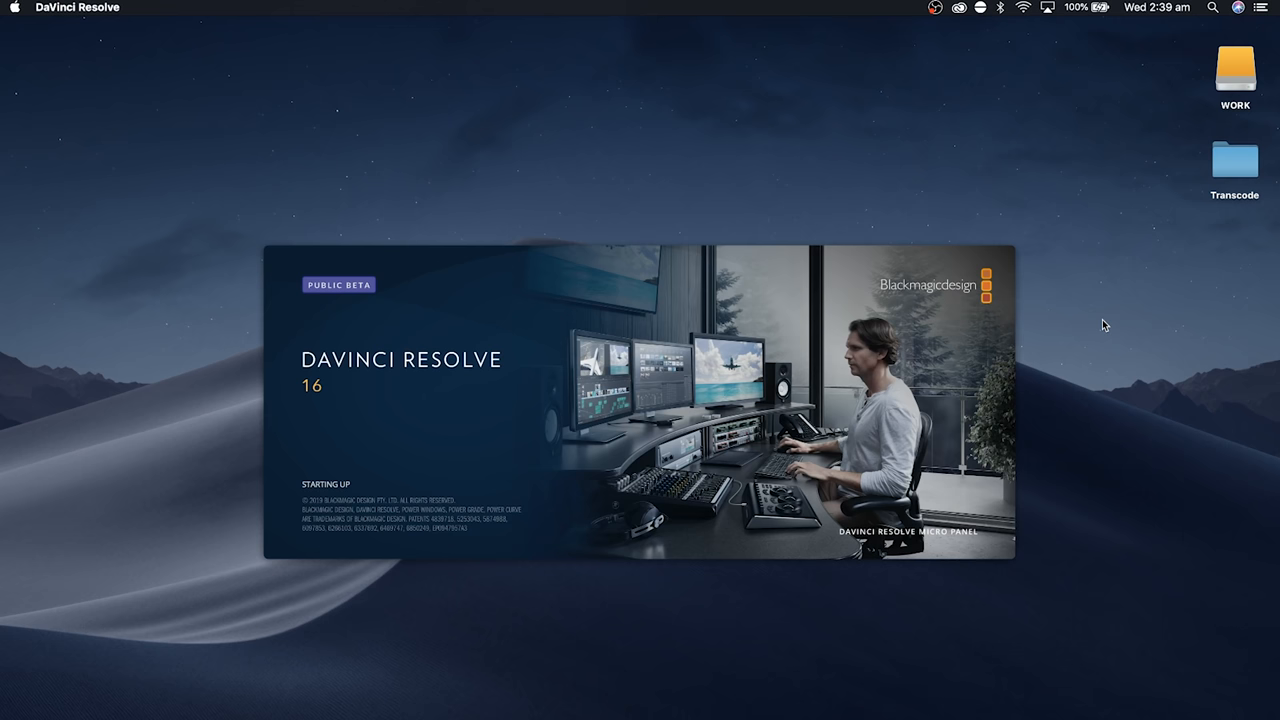
click(794, 682)
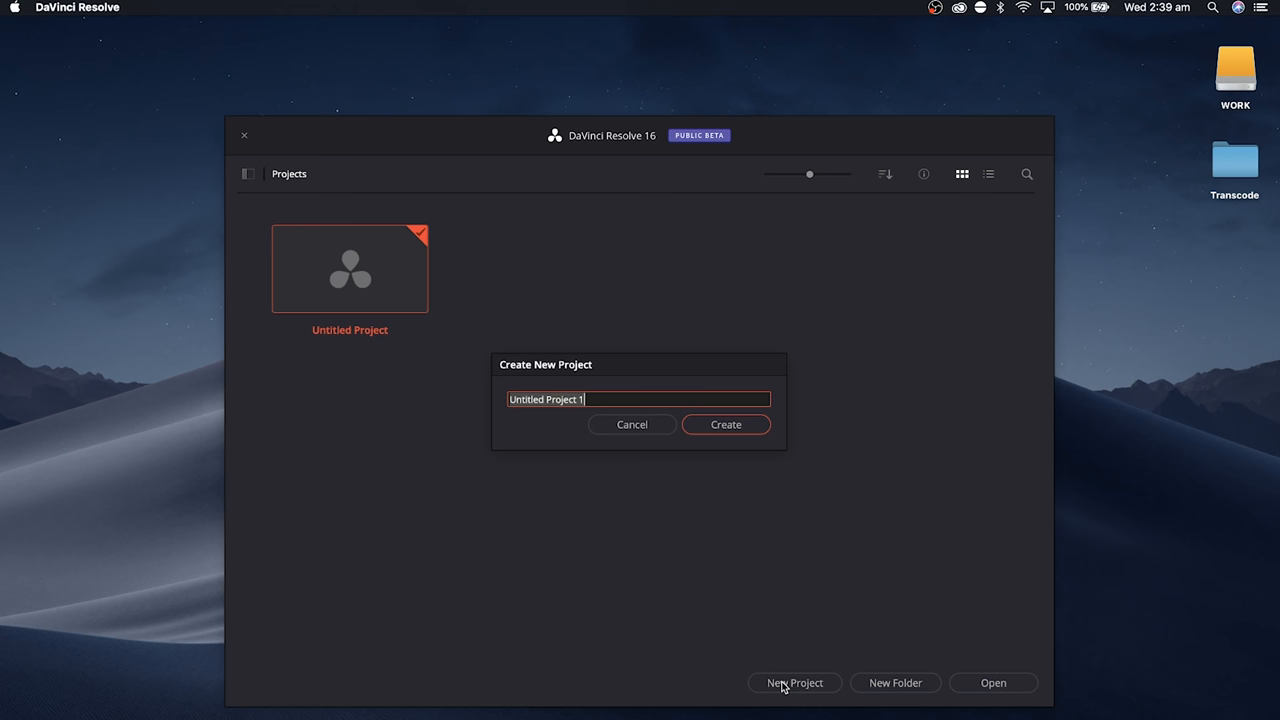
click(725, 424)
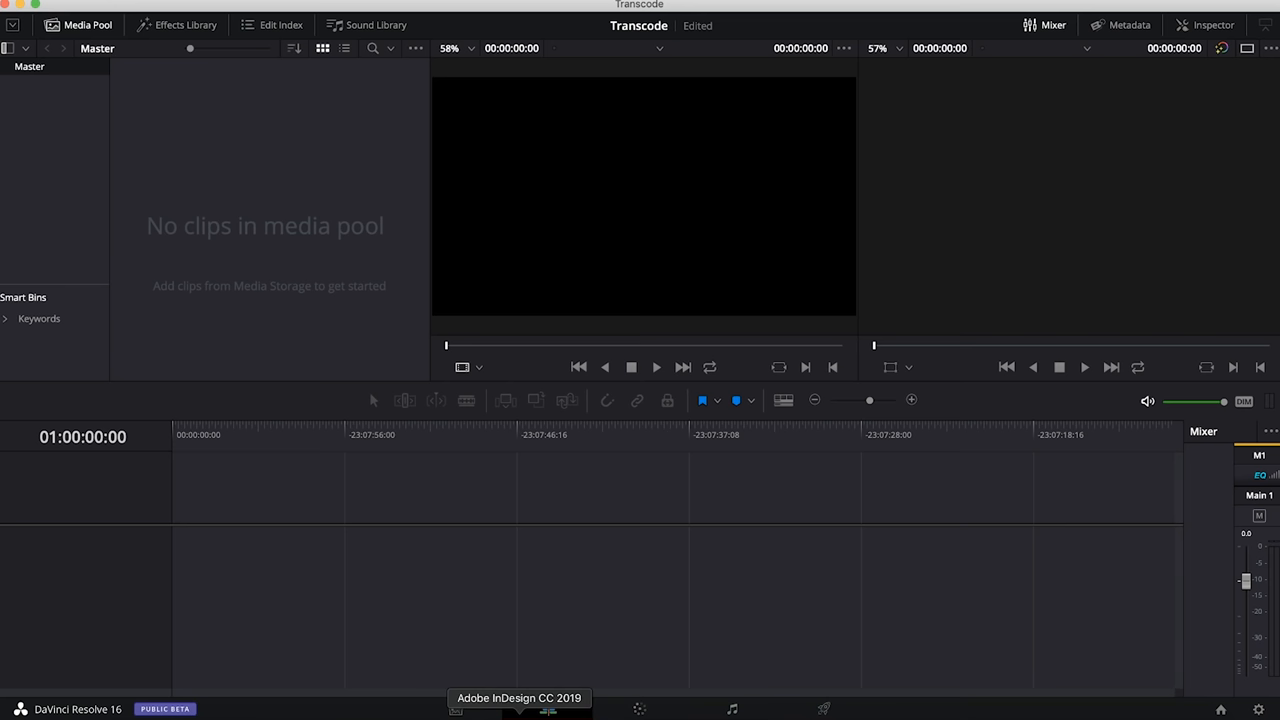
- Import the XT300 .MOV clips from the VIDEO folder via Import Media
right_click(285, 225)
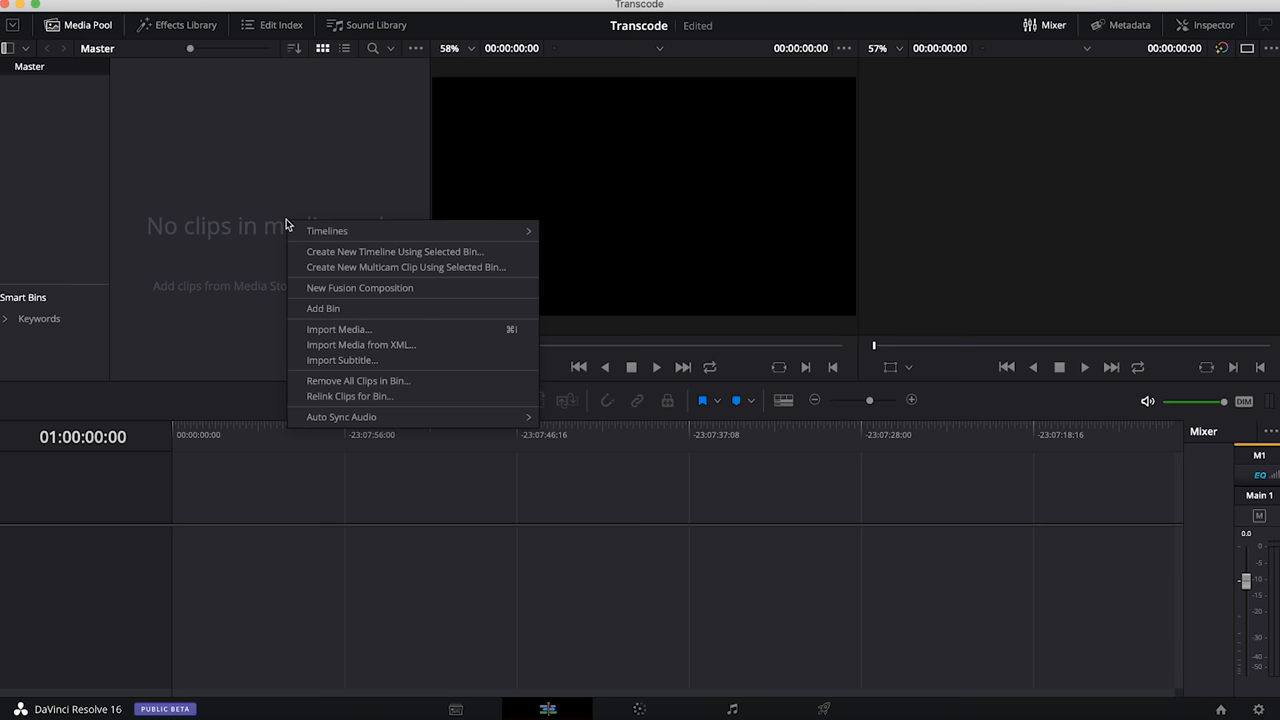
click(339, 329)
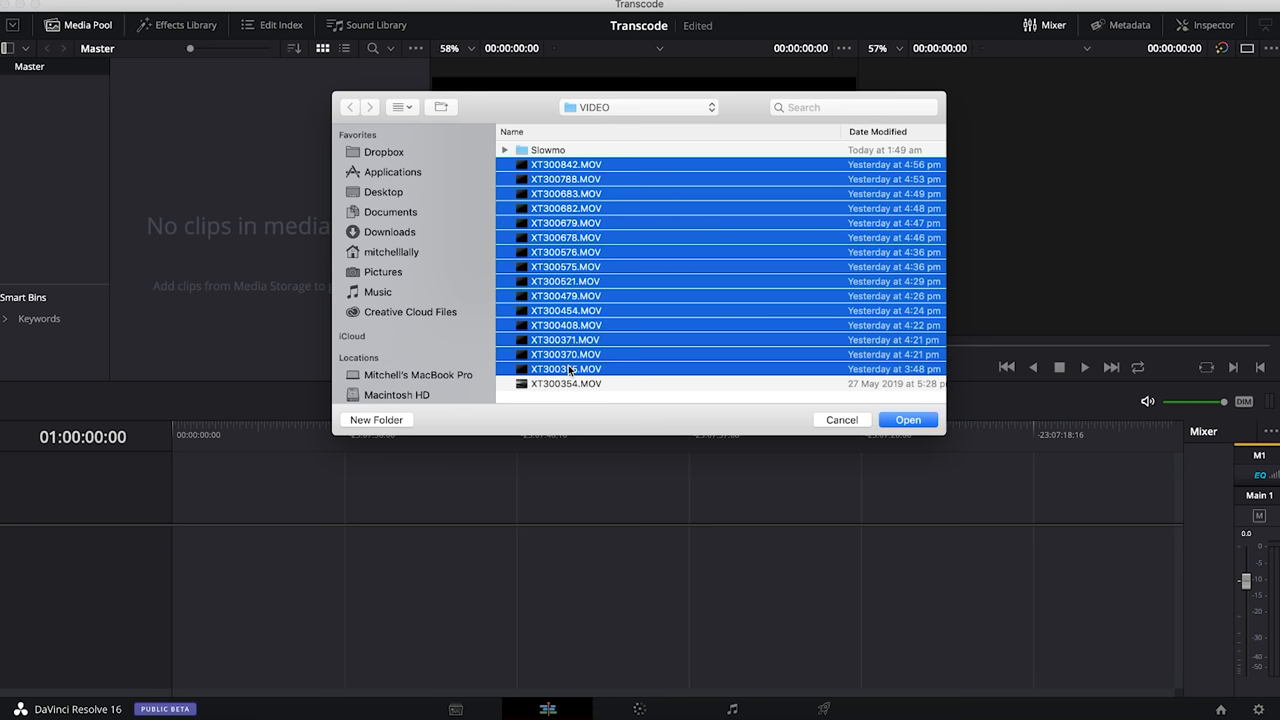
click(907, 419)
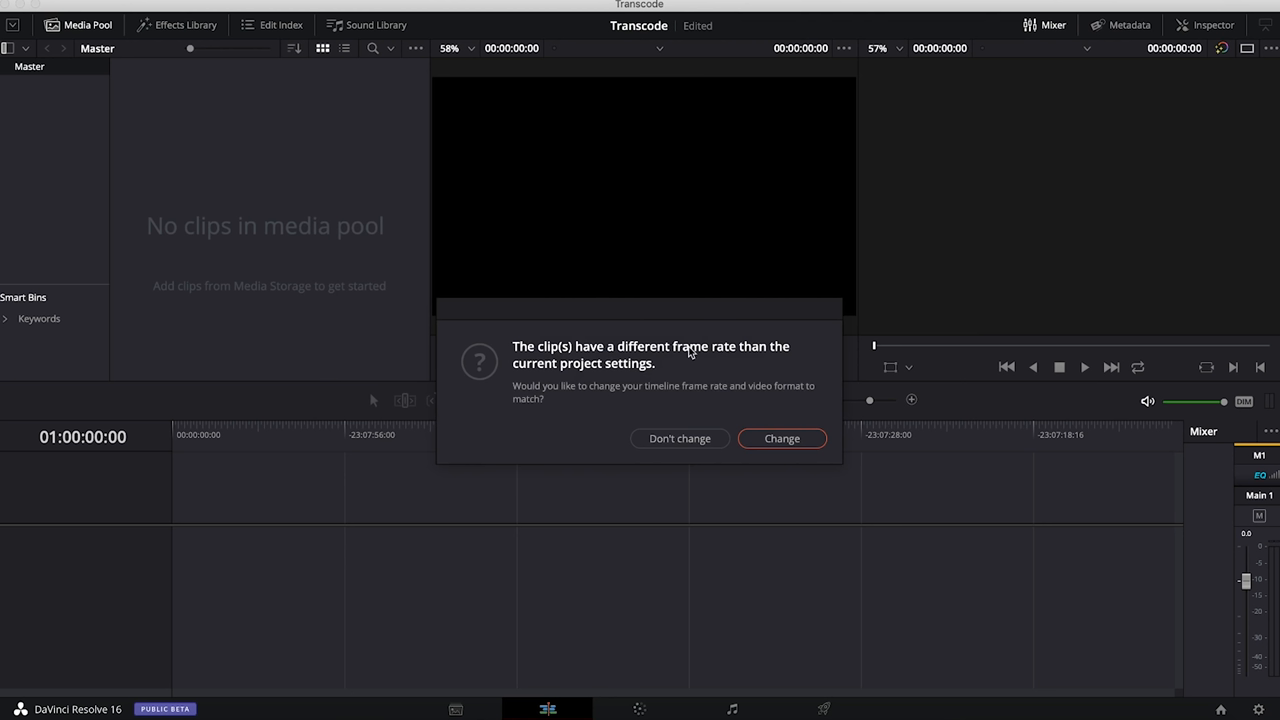
mouse_move(782, 438)
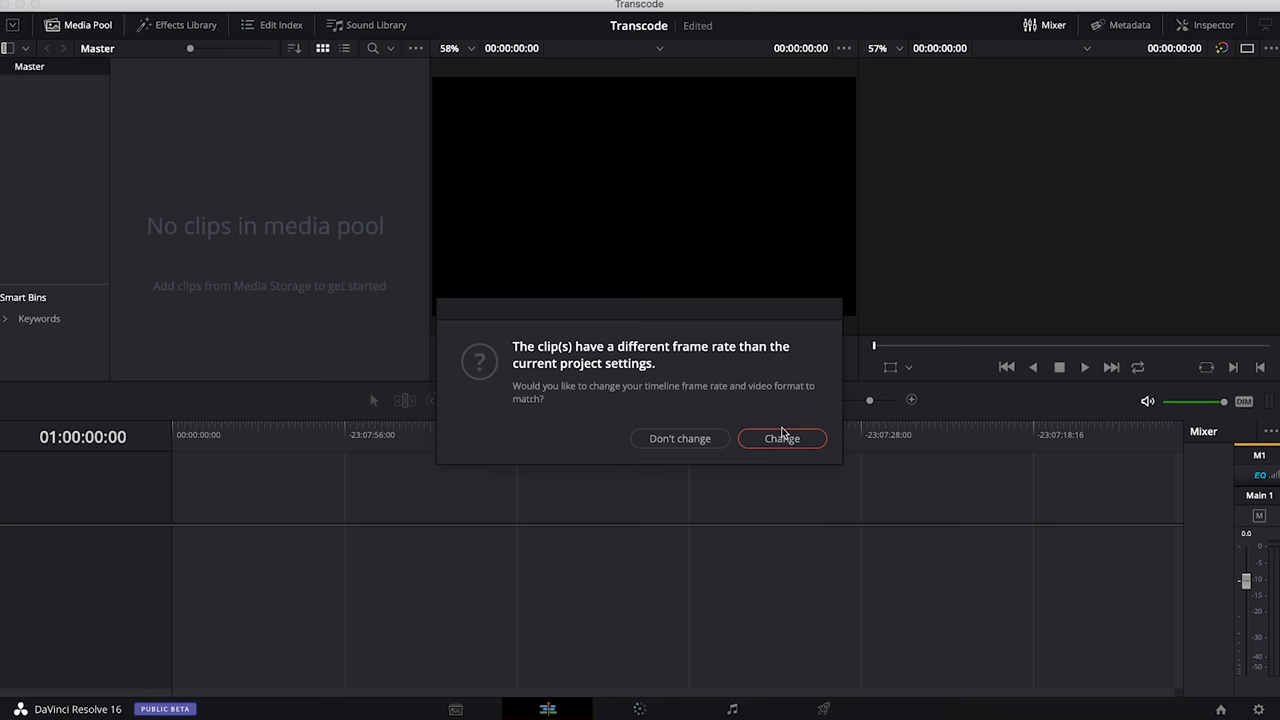
- Accept the frame-rate change and confirm the clips' 59.94 fps in Clip Attributes
click(781, 438)
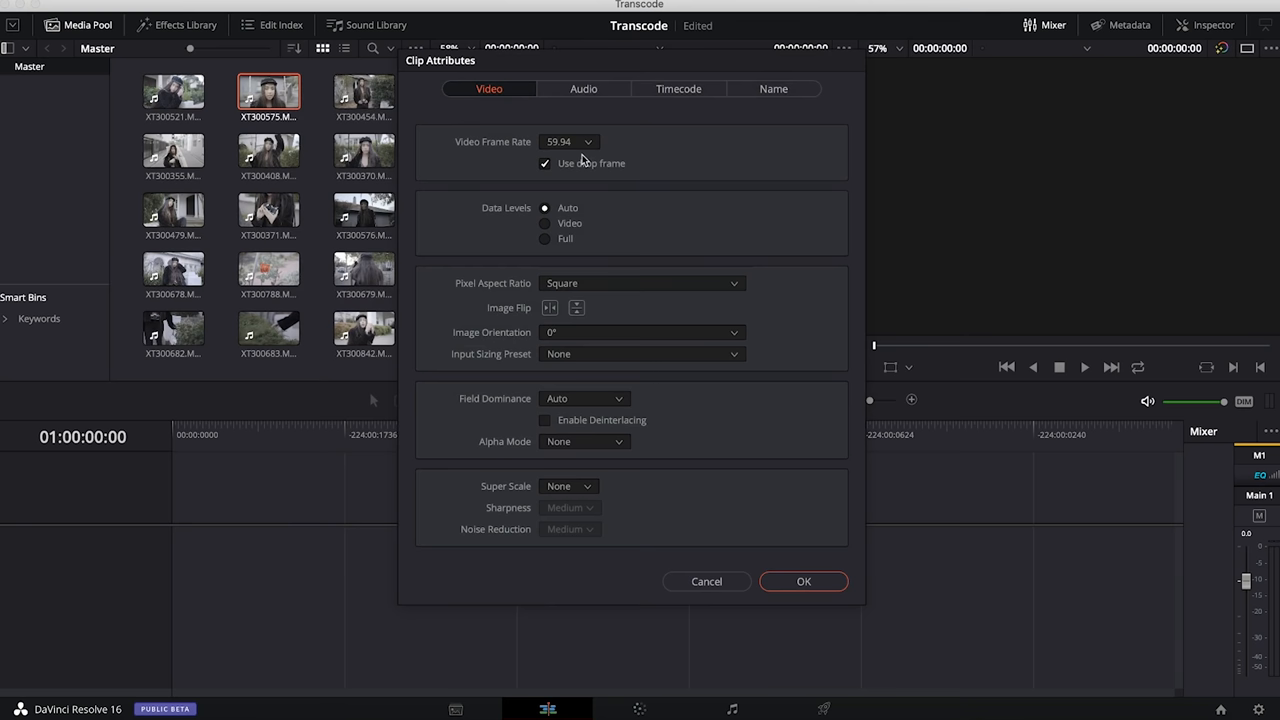
click(25, 8)
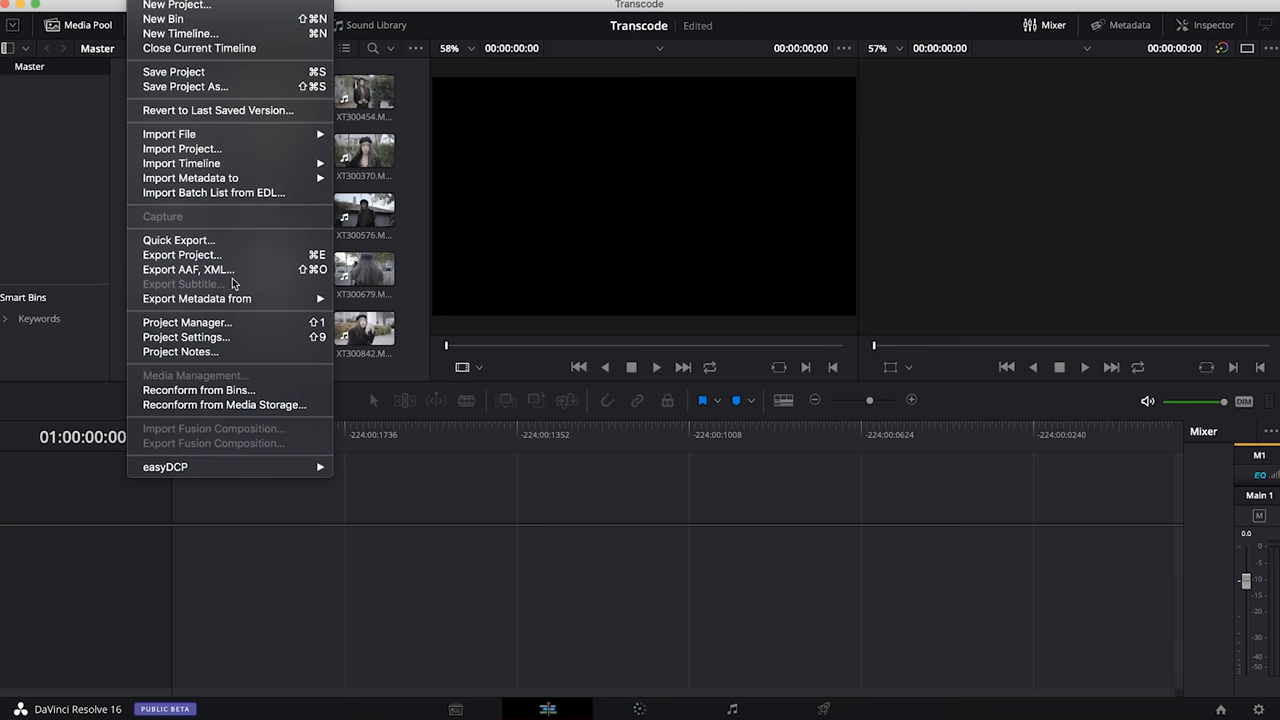
- Set Project Settings timeline resolution to 3840 x 2160 Ultra HD and save
click(185, 337)
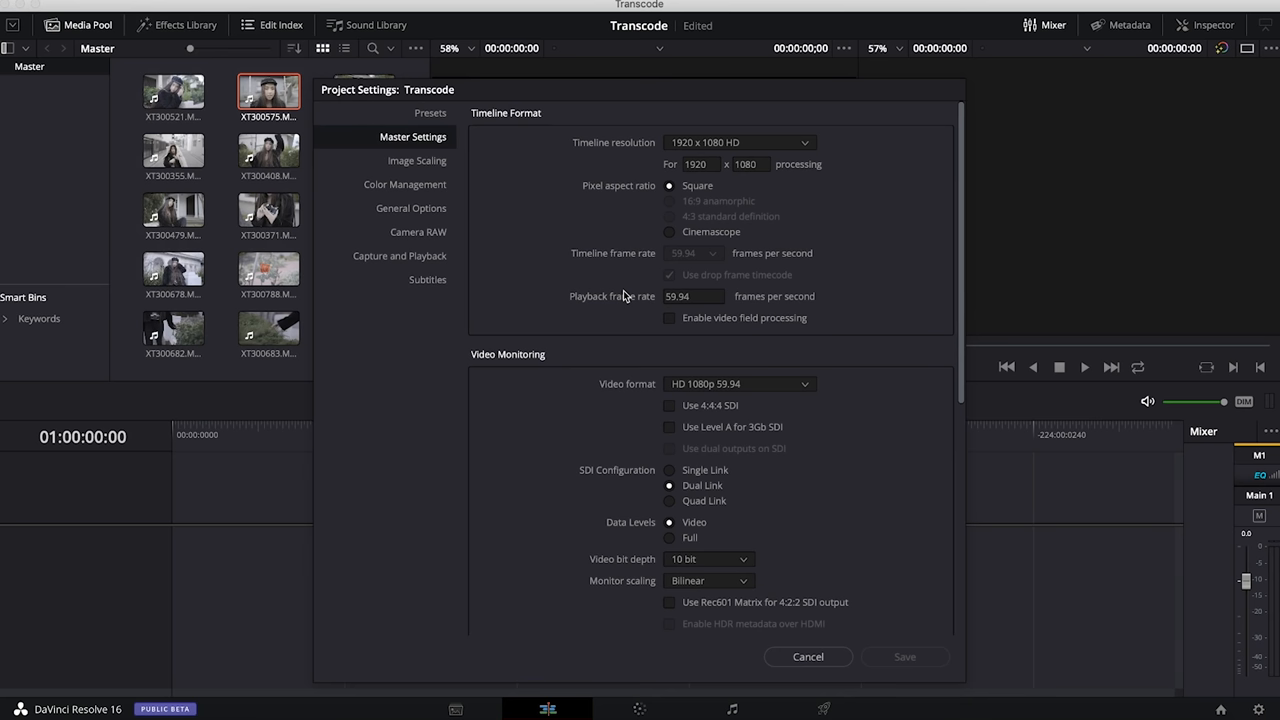
click(740, 142)
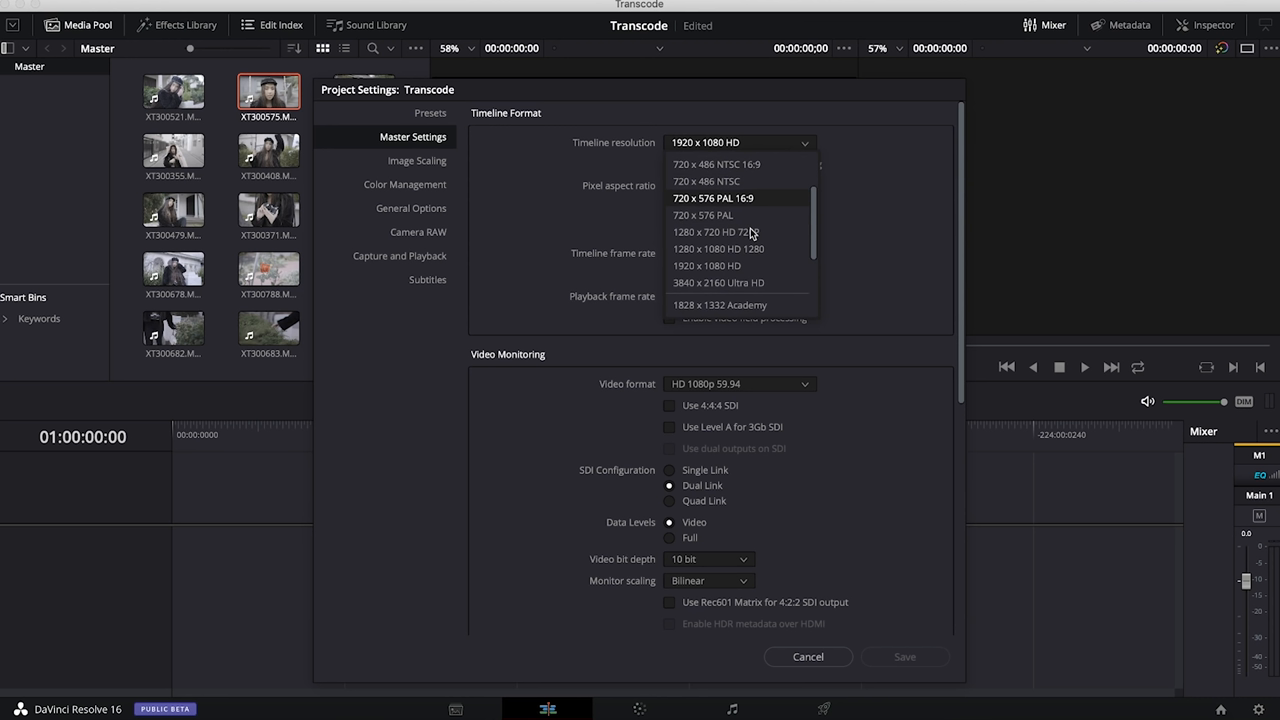
mouse_move(753, 290)
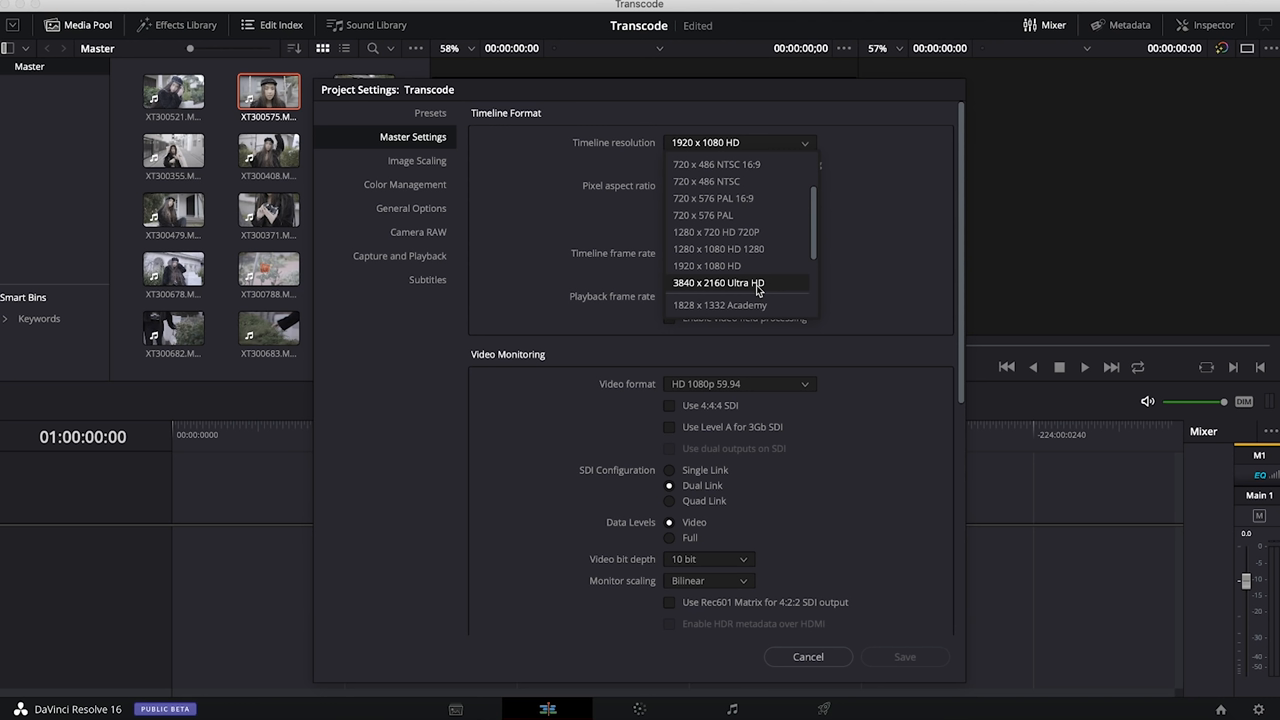
click(717, 283)
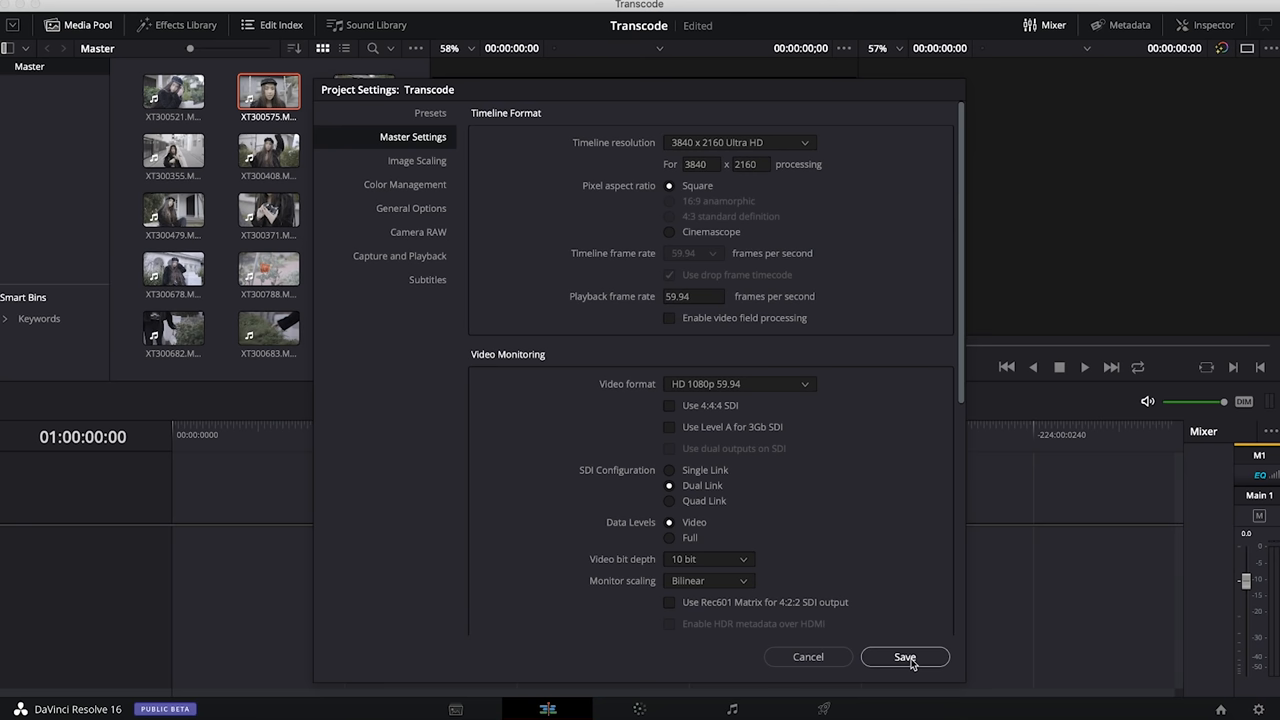
click(904, 657)
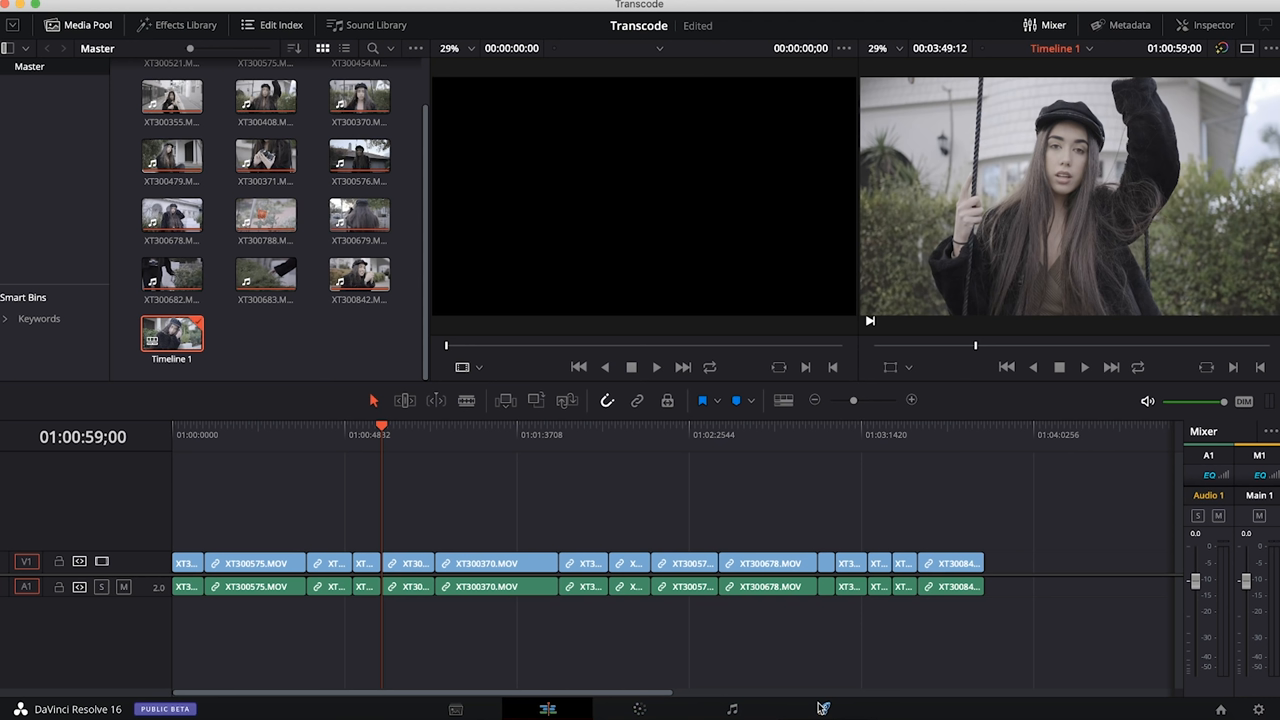
- Go to the Deliver page with Timeline 1 loaded
click(822, 709)
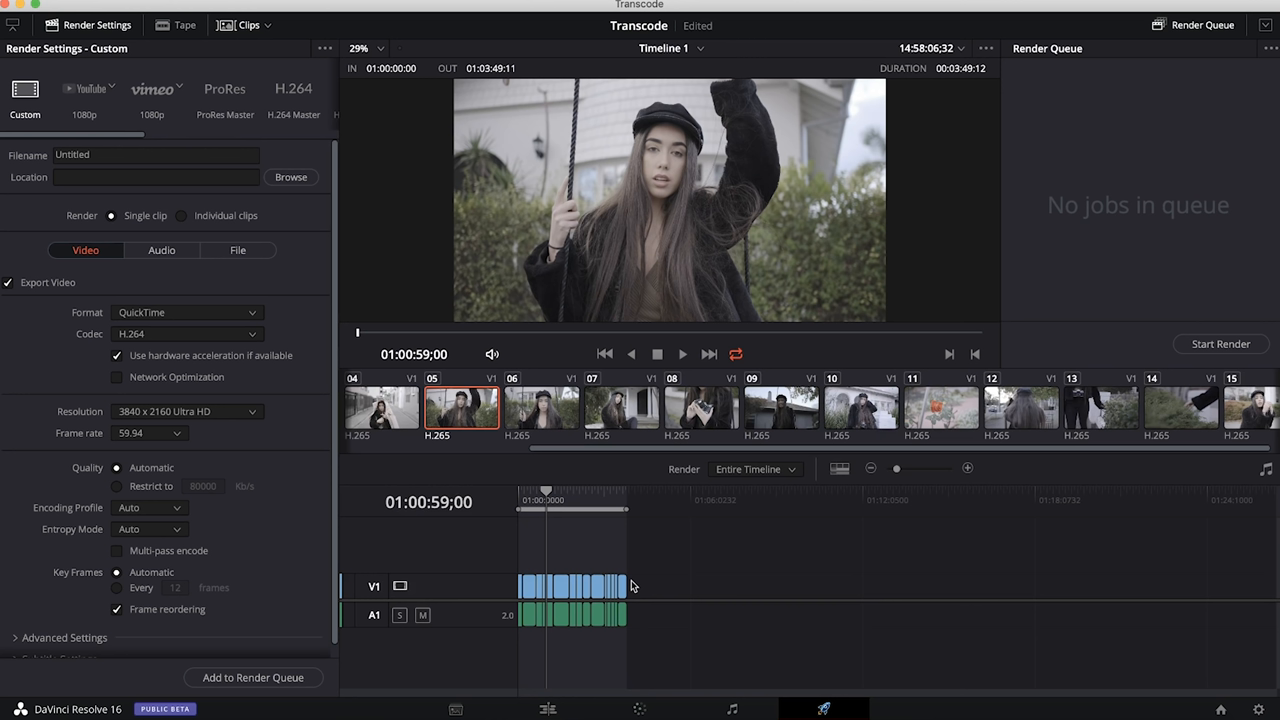
- Rename the render output file to 'Lili-Shoot'
click(155, 154)
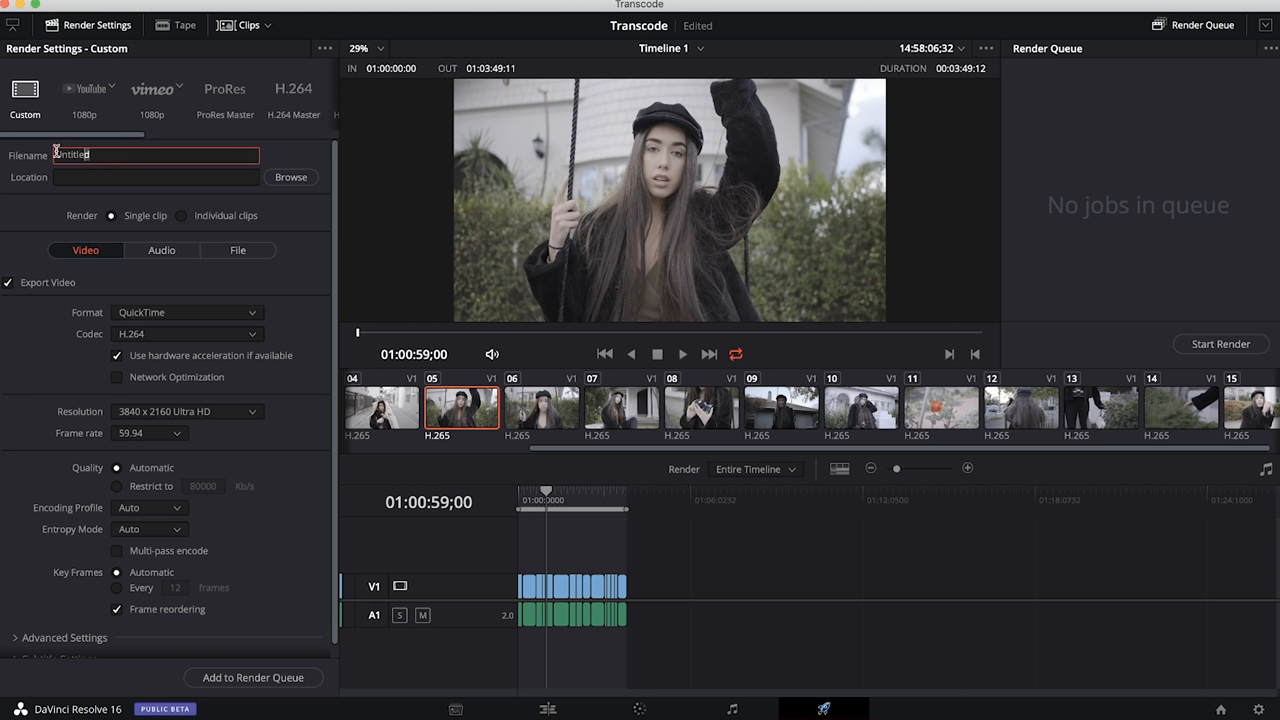
text(Lili-Shoot)
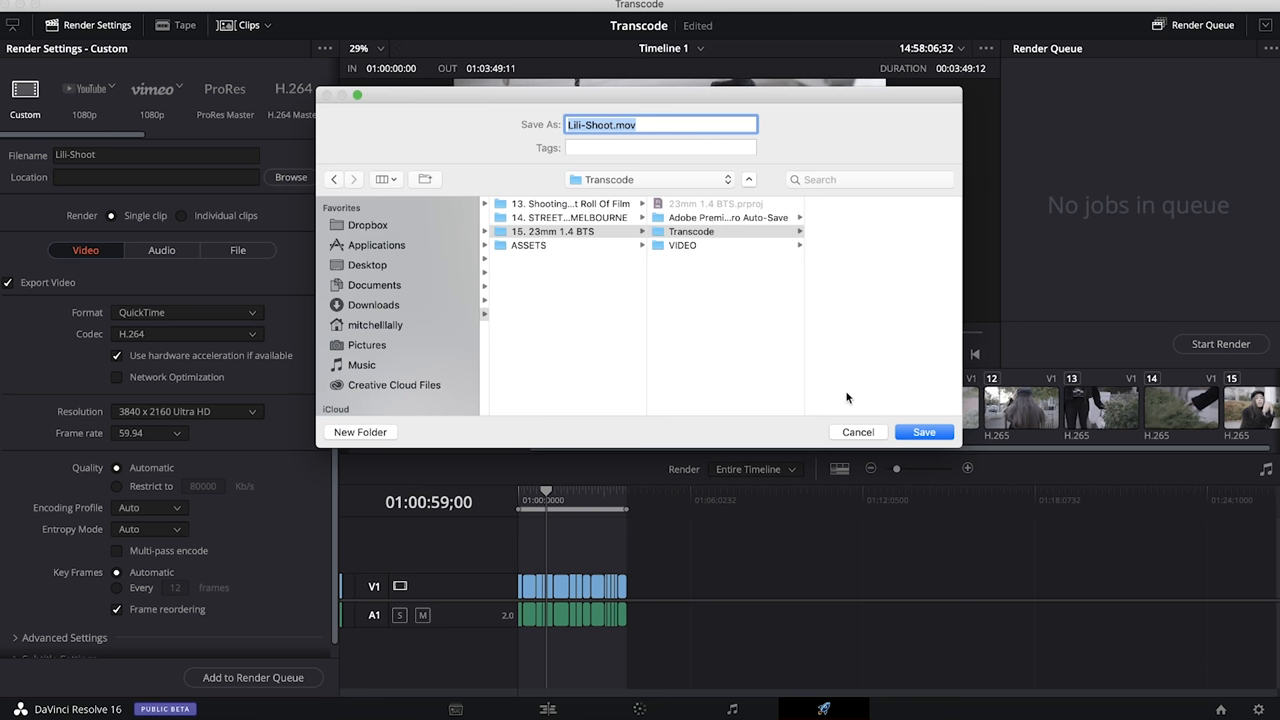
- Save the Transcode folder as the render location
click(923, 432)
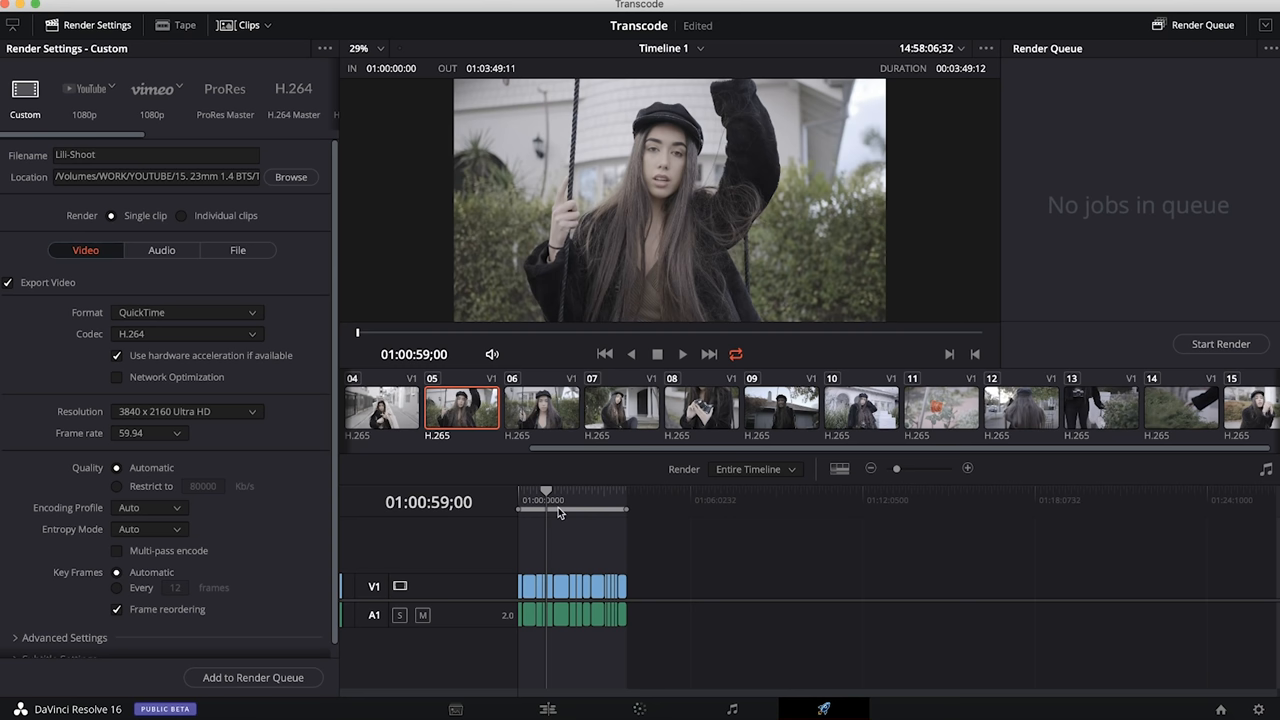
- Set Render to Individual clips
click(181, 215)
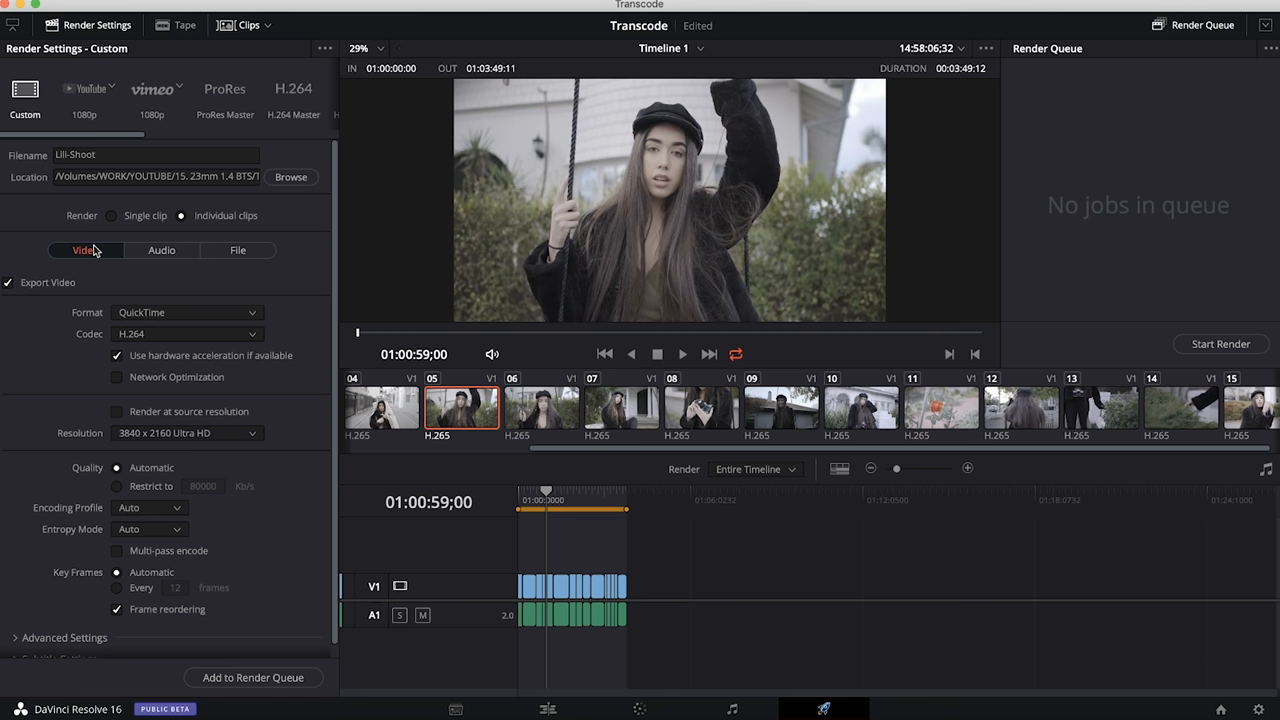
click(185, 312)
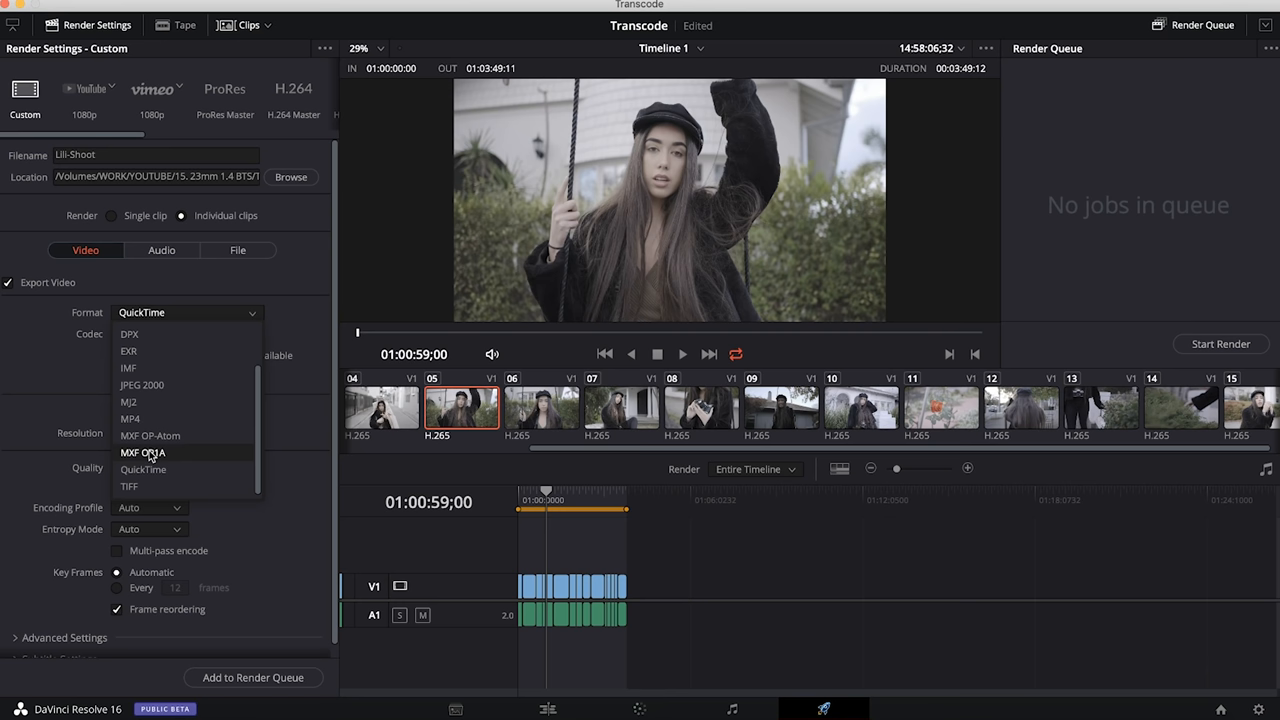
- Keep QuickTime format and set the codec to Apple ProRes, leaving the type unchanged
click(187, 333)
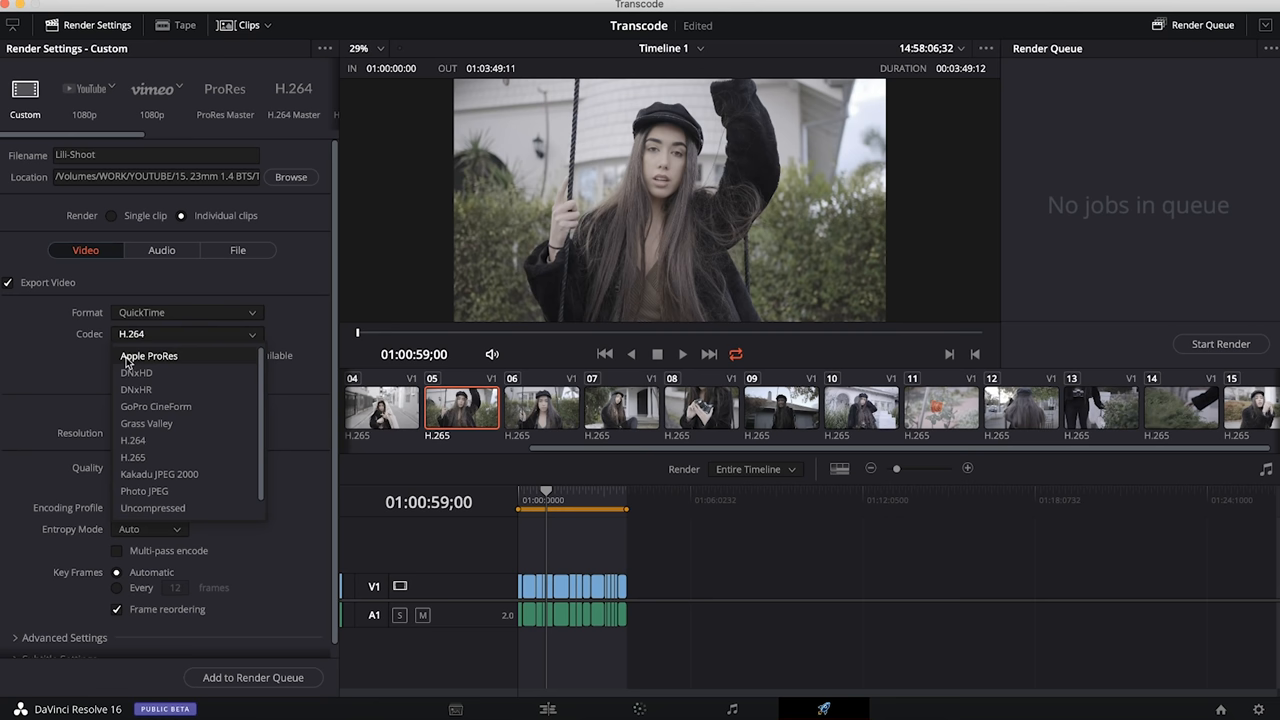
click(149, 356)
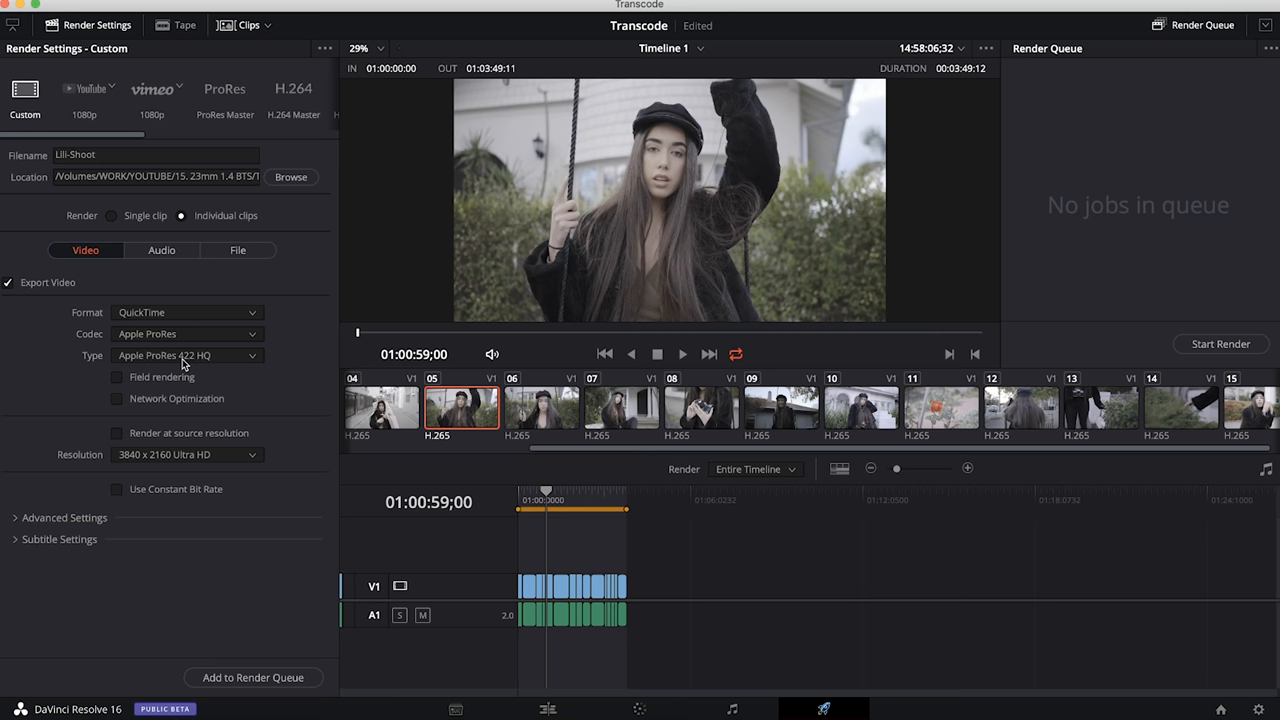
click(187, 355)
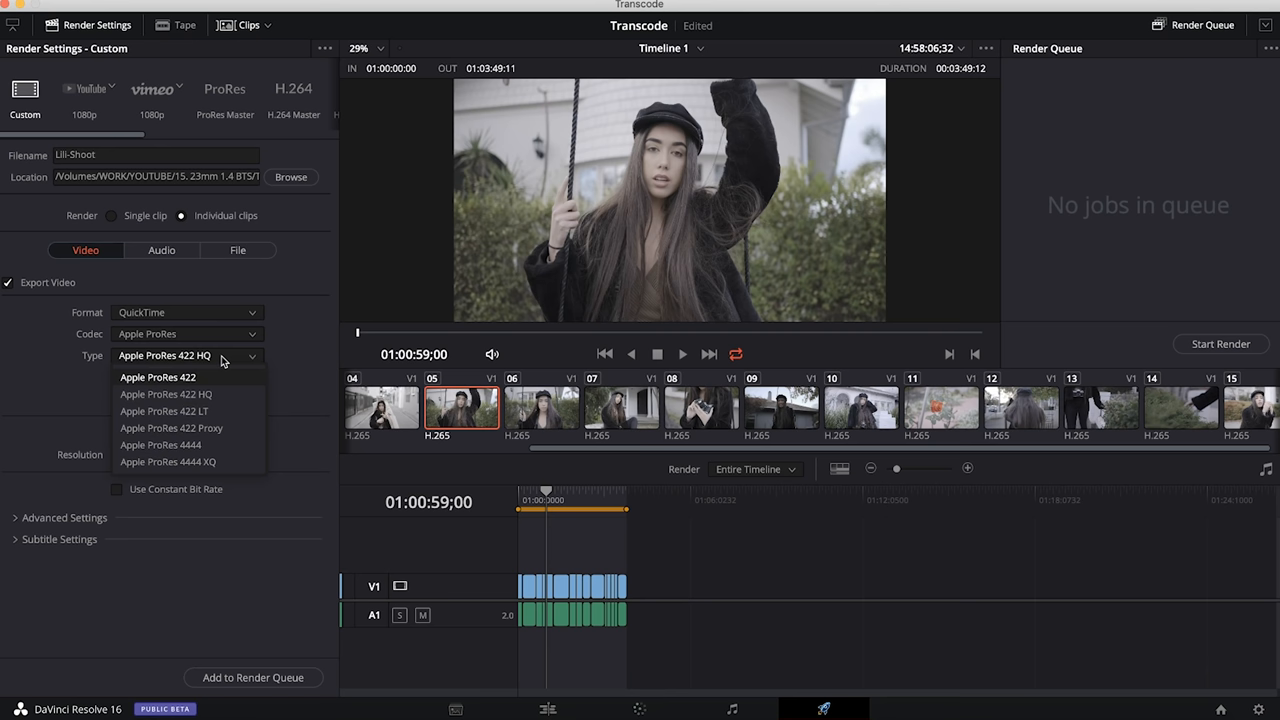
click(158, 393)
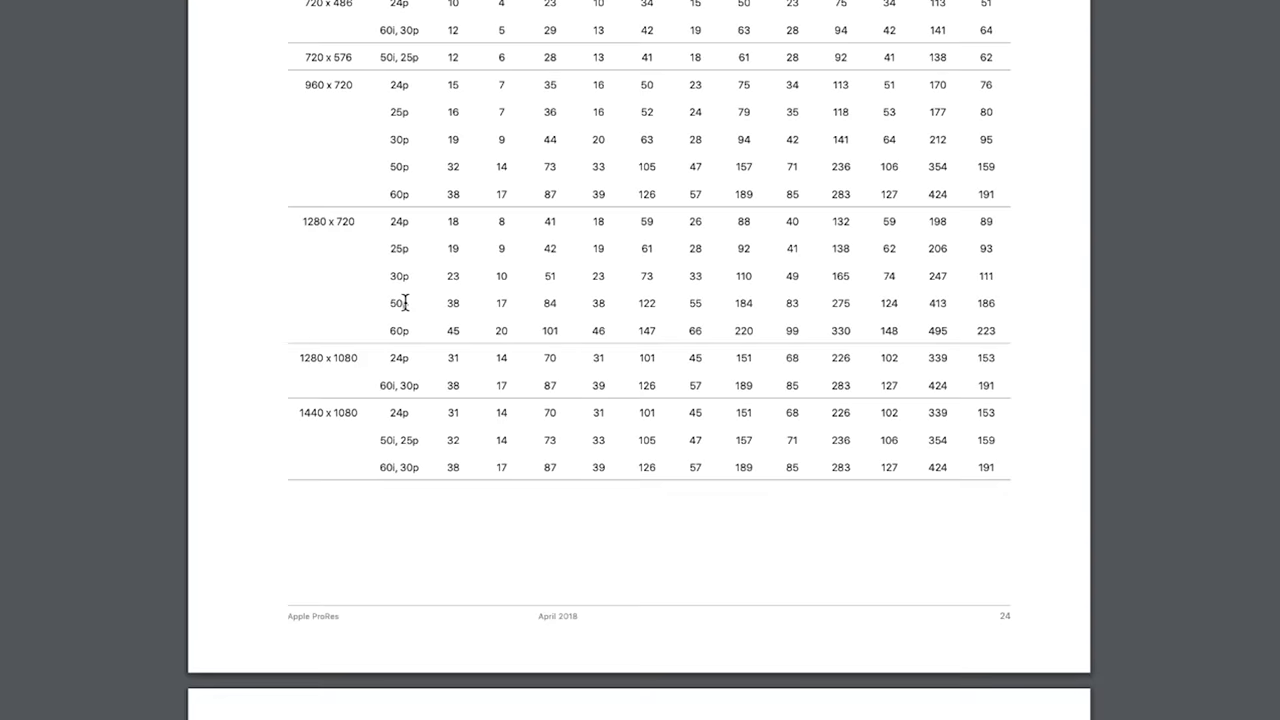
- Scroll through the Apple ProRes white paper's data-rate tables in Preview
scroll(down, 3)
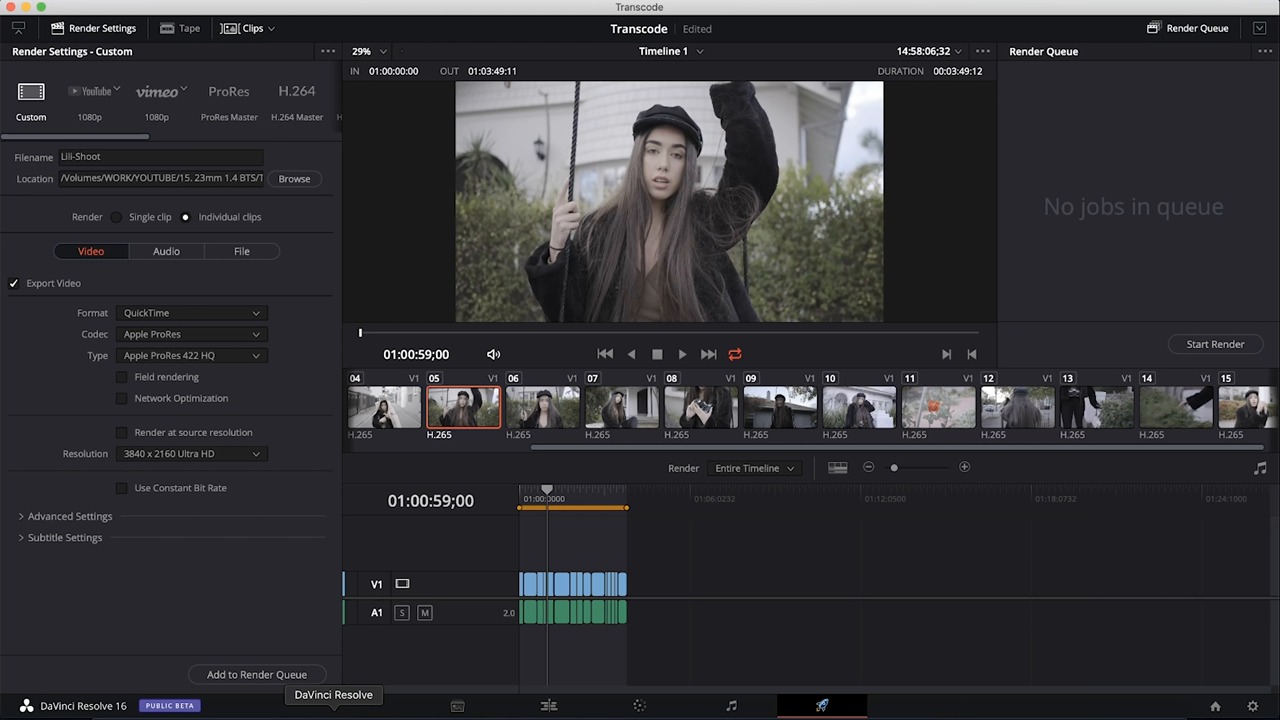
- Choose Apple ProRes 422 Proxy, enable source-resolution rendering, and expand Advanced Settings
click(190, 355)
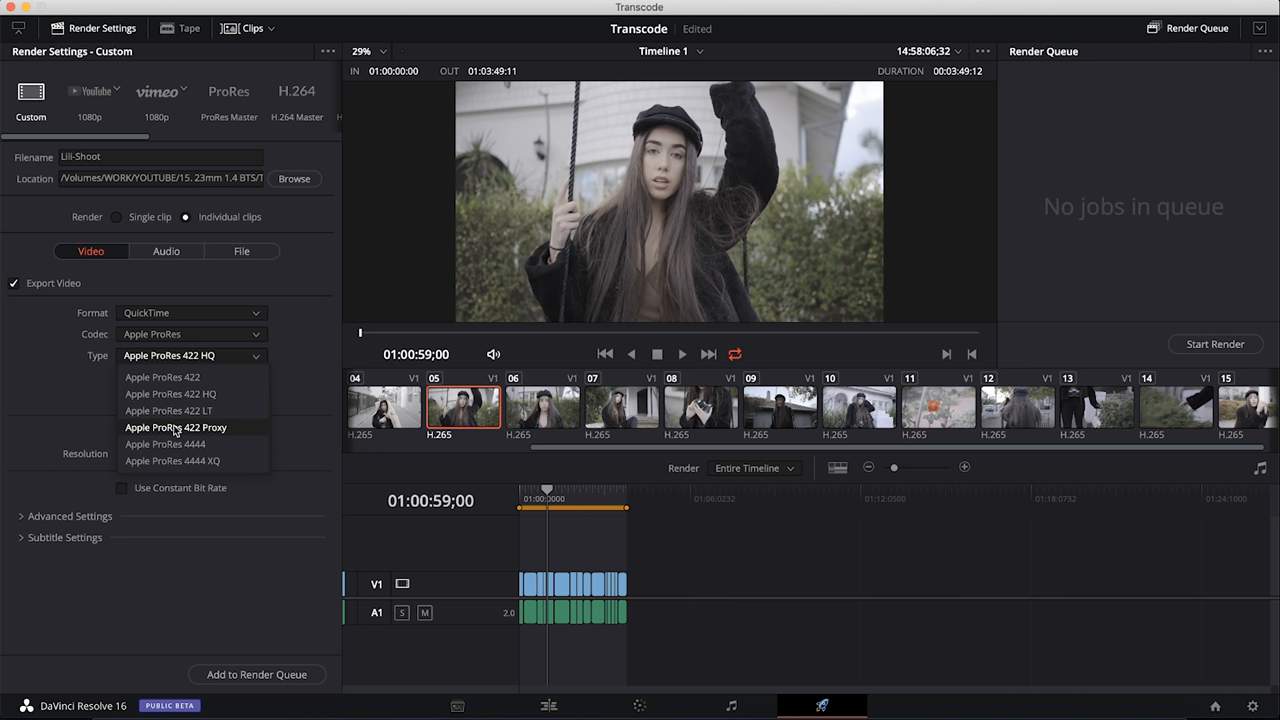
click(176, 427)
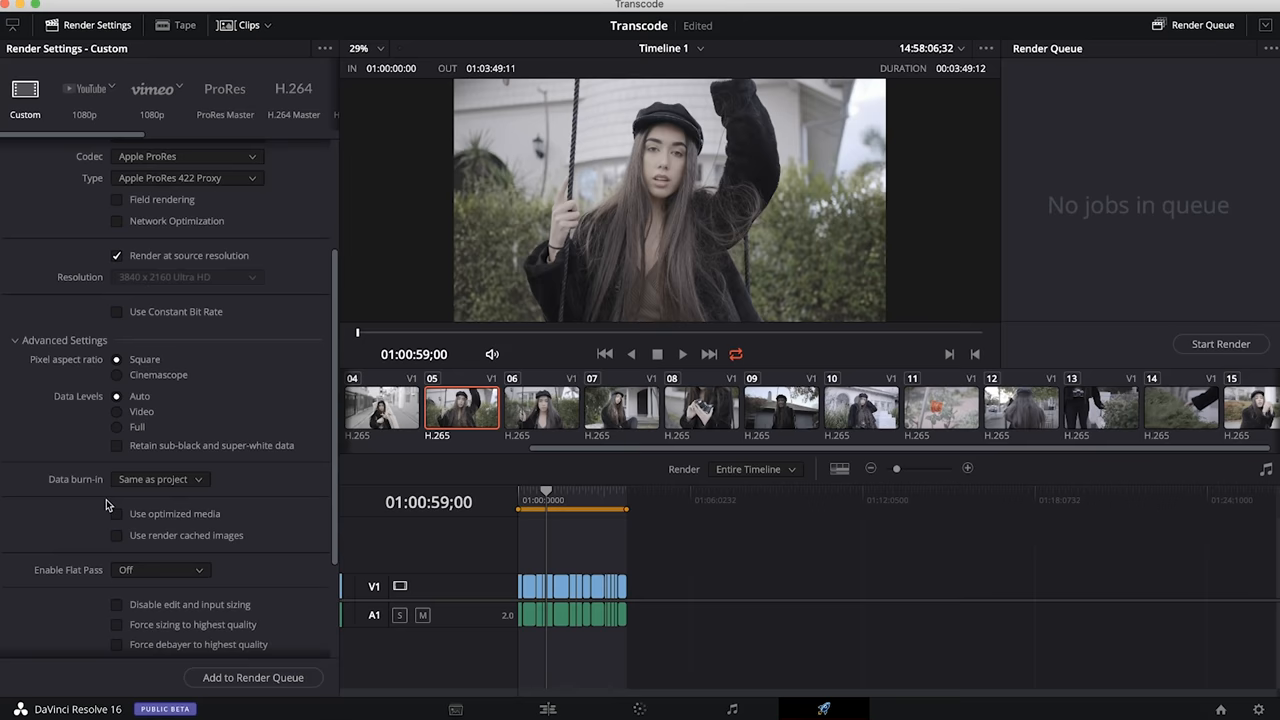
scroll(down, 3)
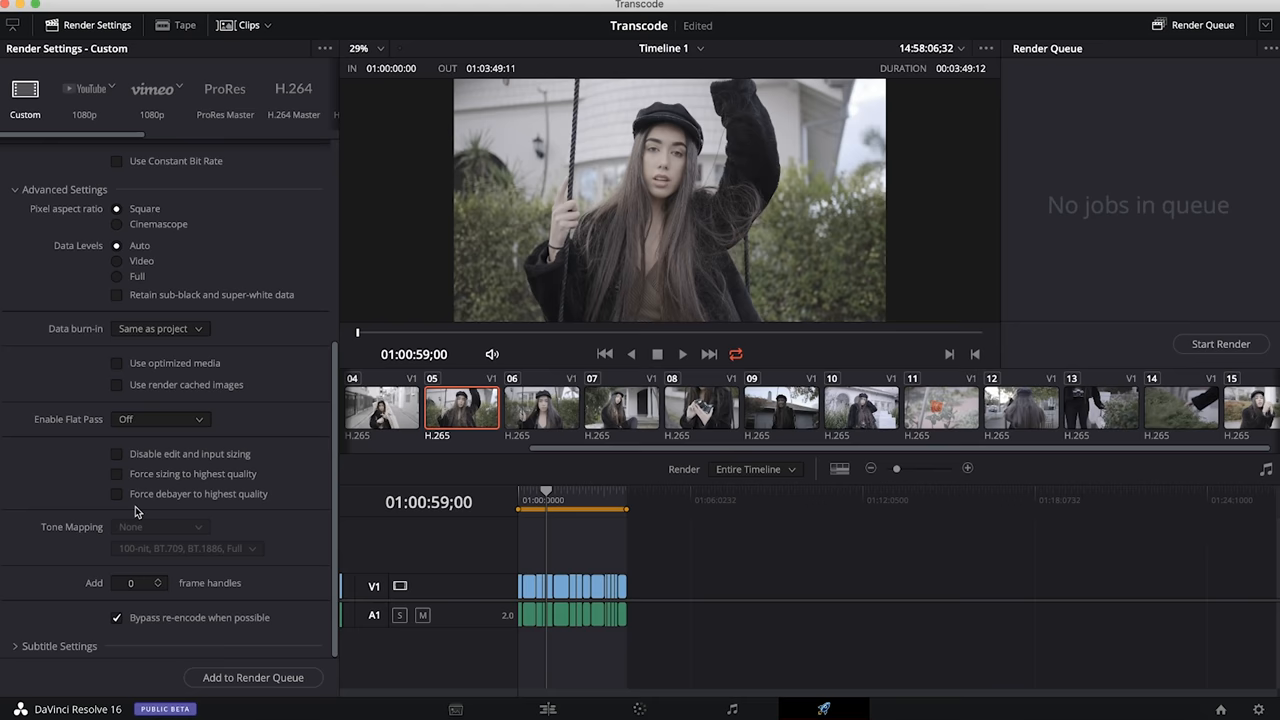
click(237, 148)
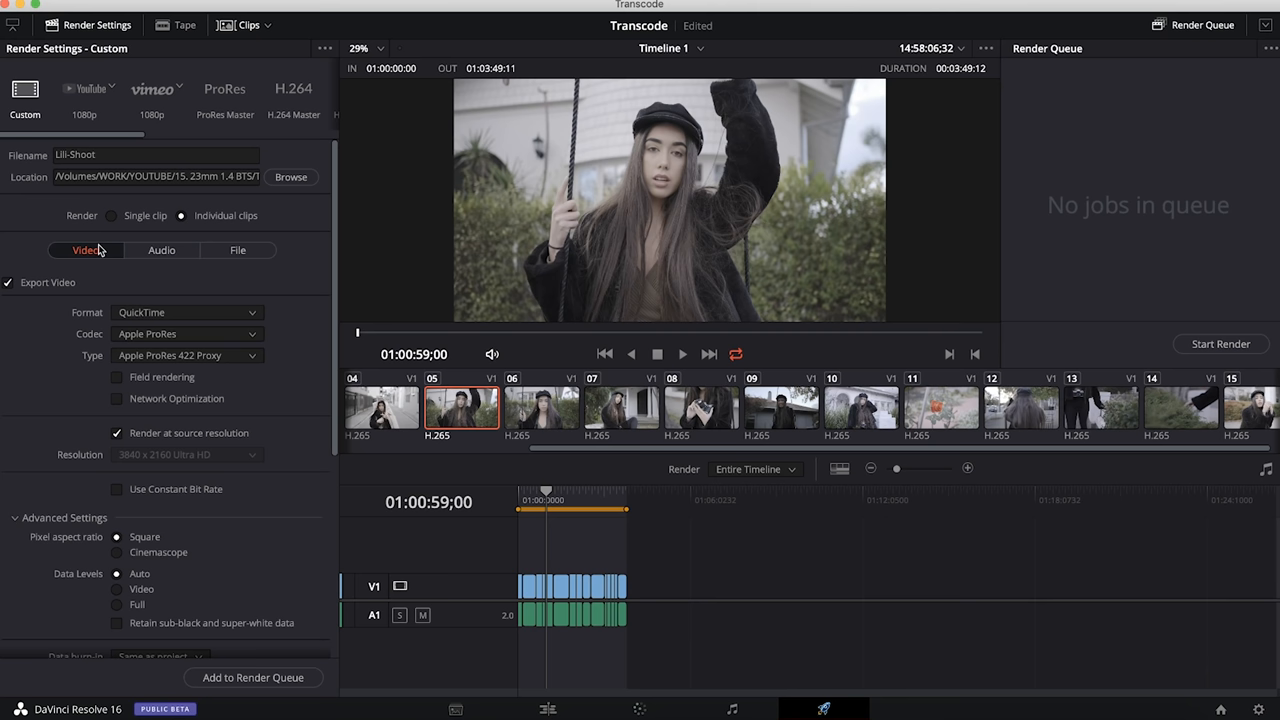
- Add the Transcode timeline to the Render Queue and start the render
click(253, 677)
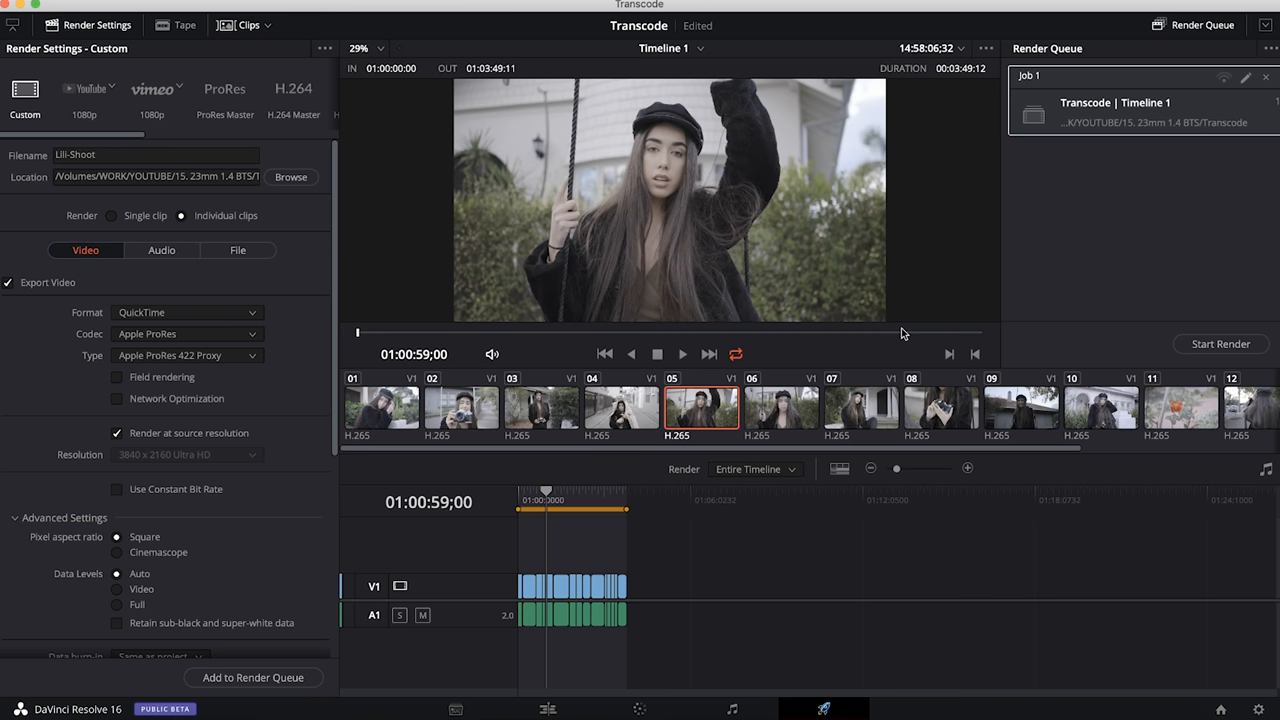
click(1220, 344)
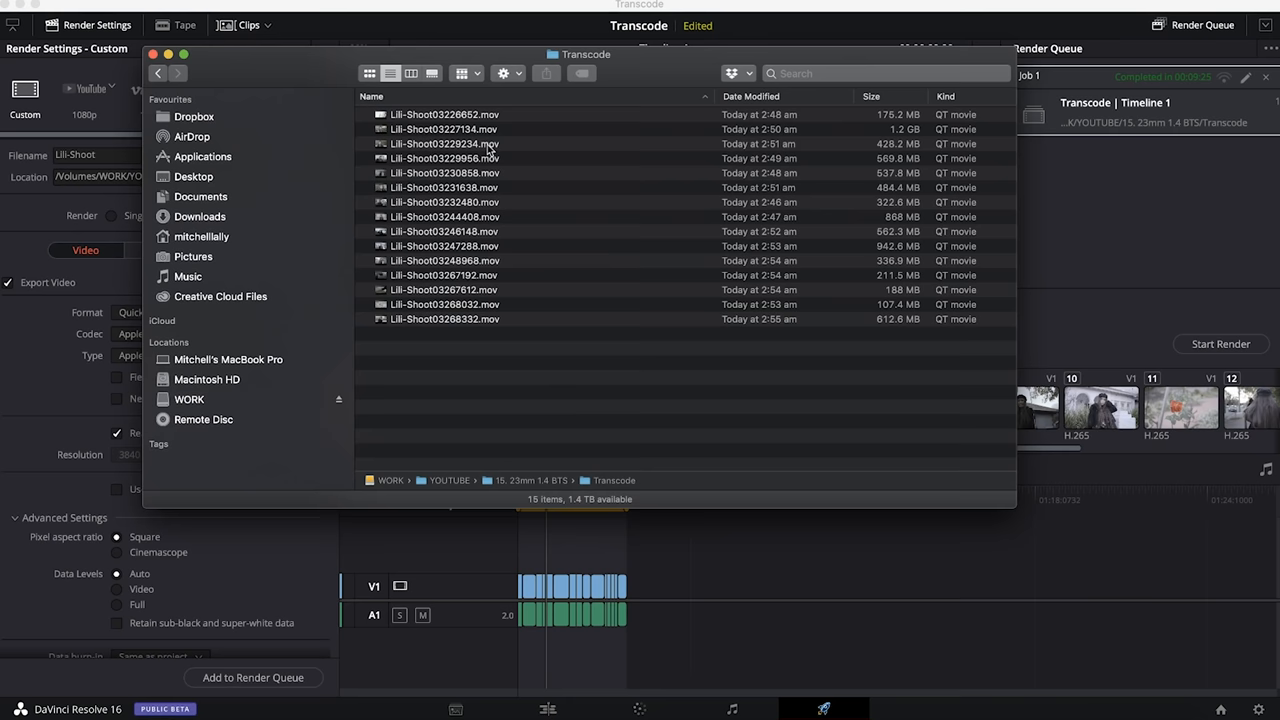
- Inspect one of the fifteen rendered Lili-Shoot .mov files in the Transcode folder
click(443, 158)
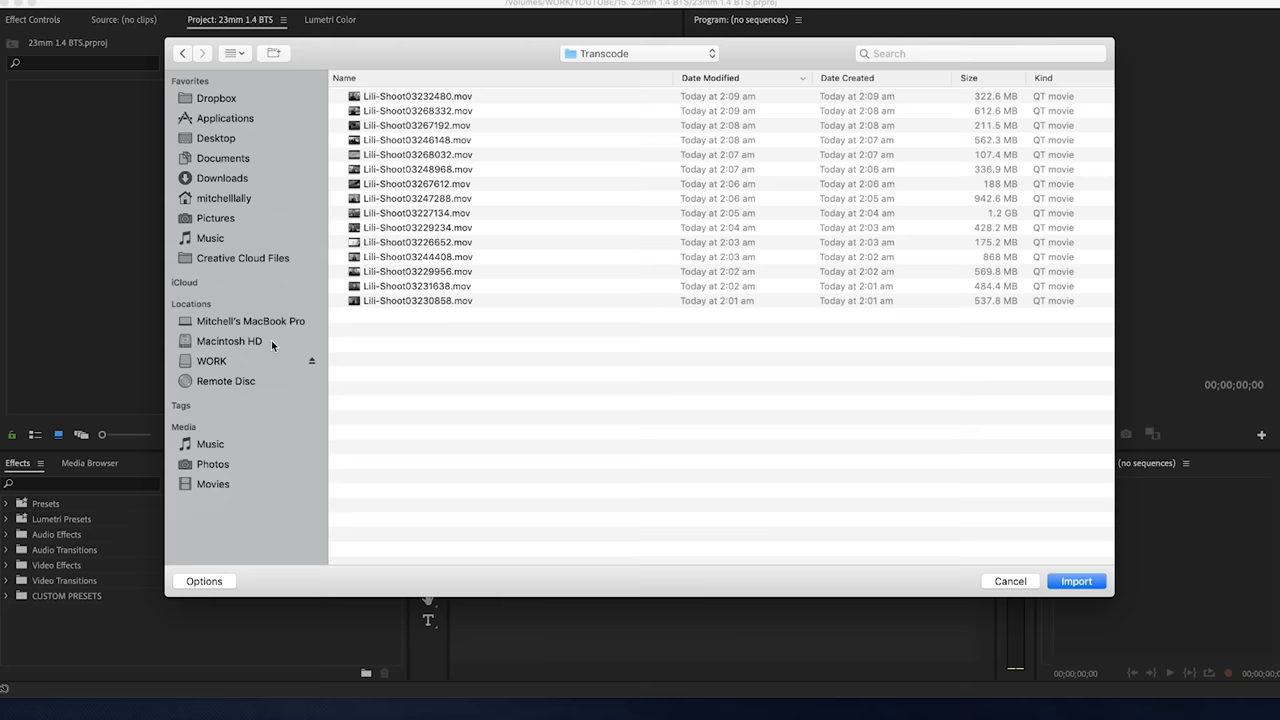
- Import the 15 Lili-Shoot clips, then scrub the first one in the Source monitor
click(1076, 581)
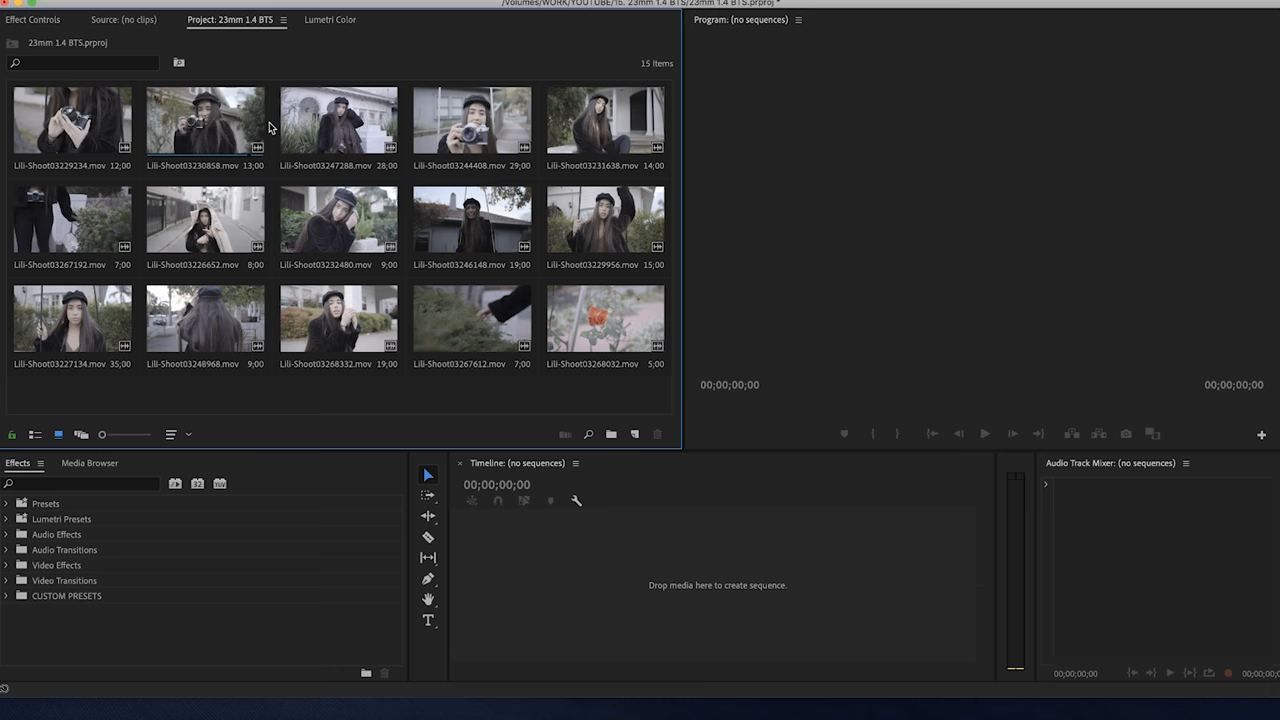
double_click(71, 121)
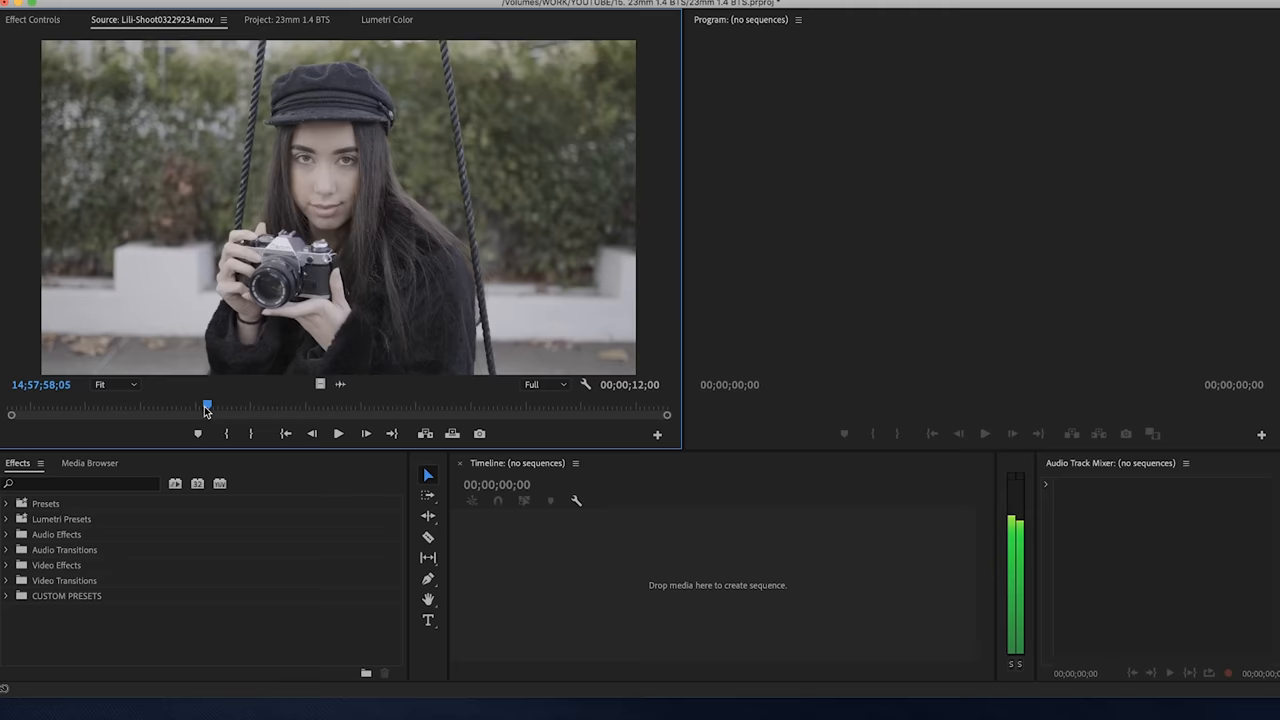
drag(207, 405, 348, 405)
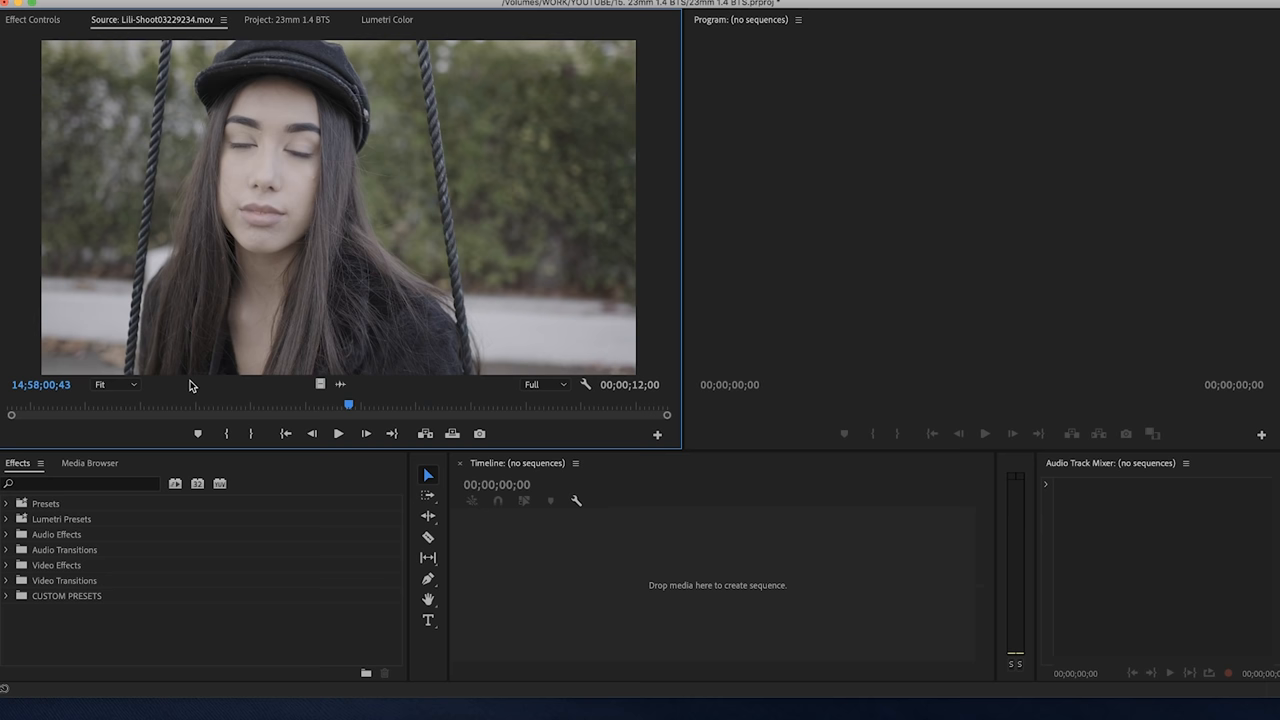
click(286, 20)
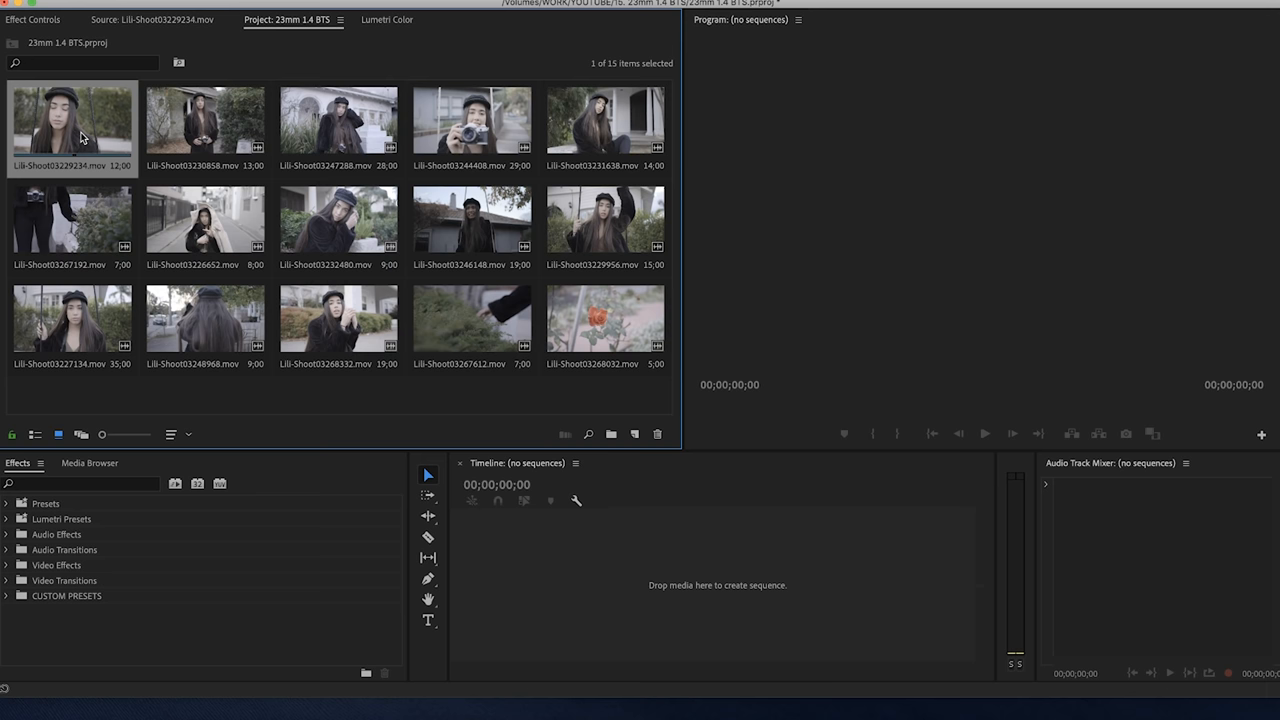
- Open Modify > Interpret Footage for all selected clips from the context menu
right_click(605, 320)
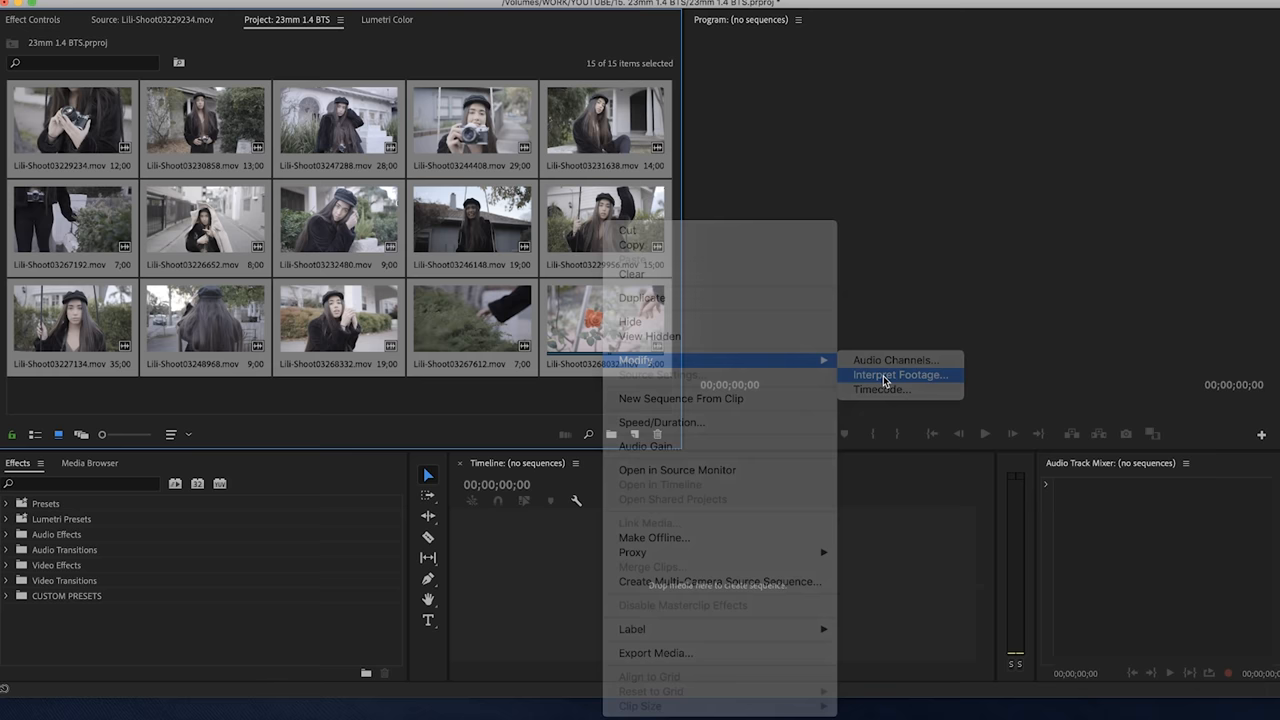
click(898, 375)
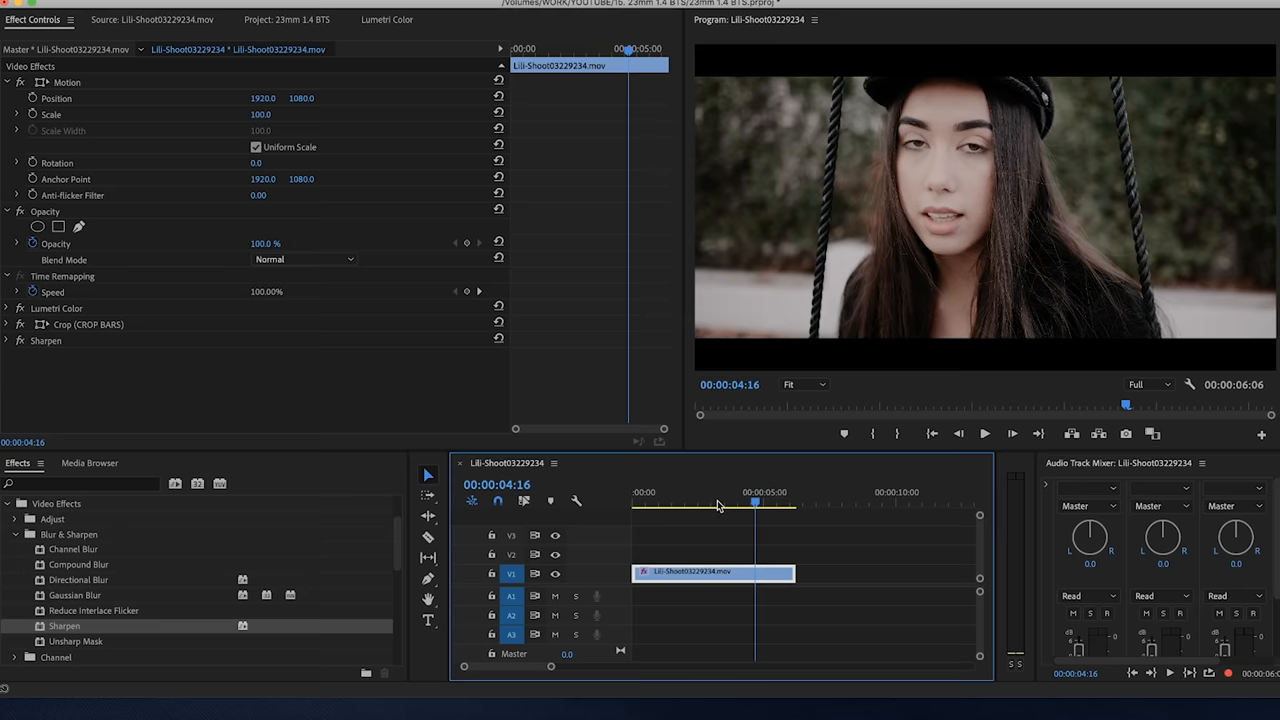
- Move the playhead earlier in the graded Lili-Shoot03229234 sequence to review the look
click(983, 433)
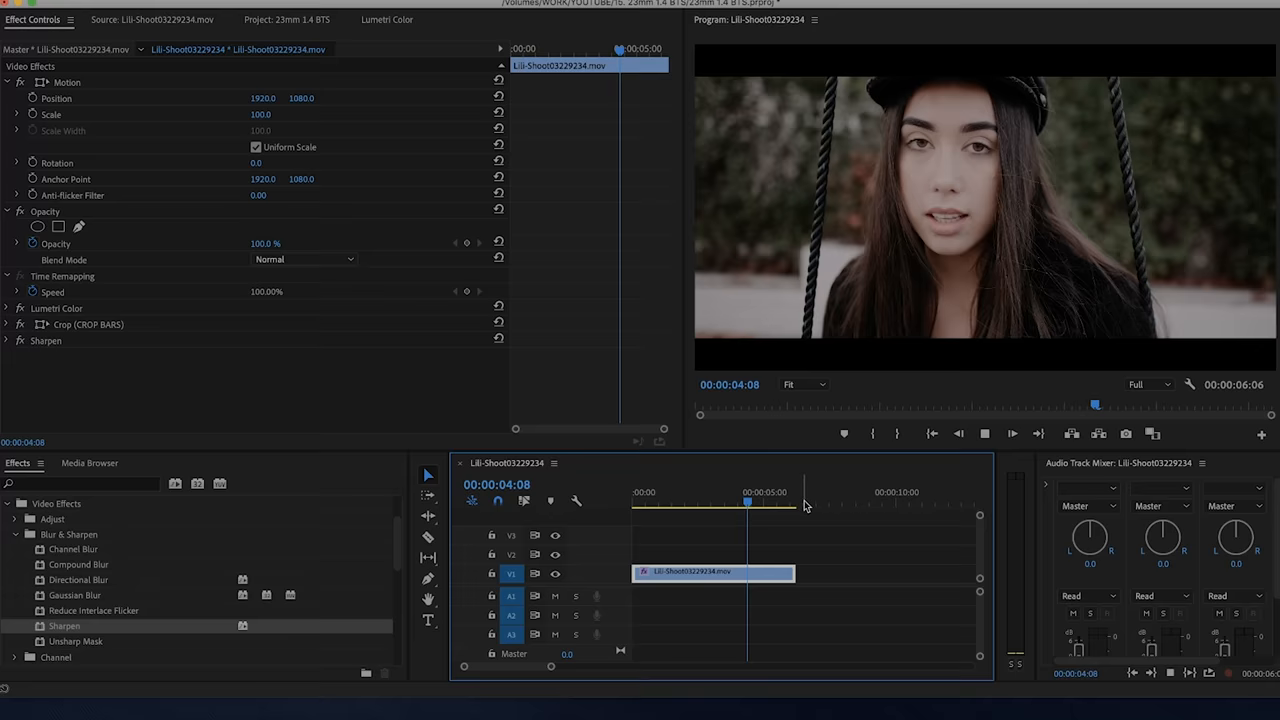